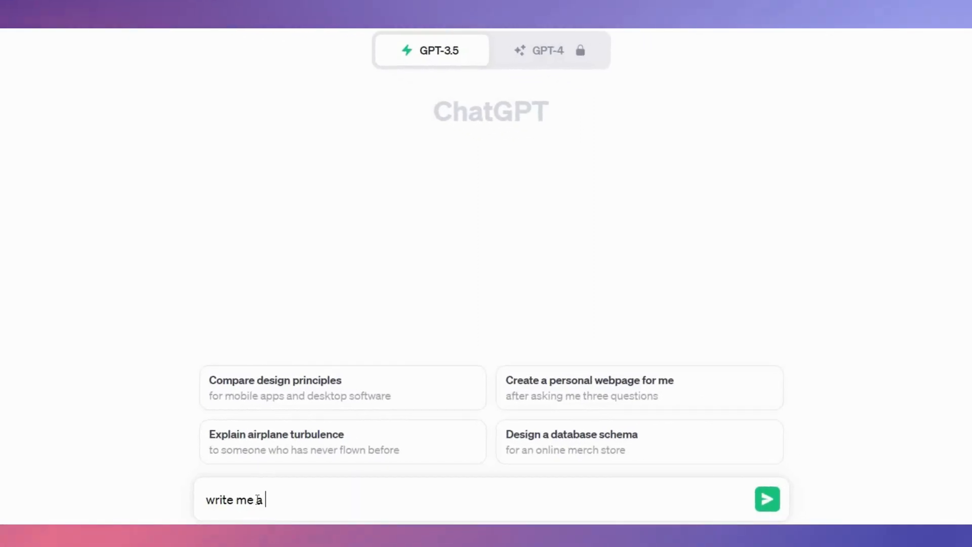
Draft a ChatGPT prompt asking for an educational kids' video script describing zebras, elephants and lions.
type("vide")
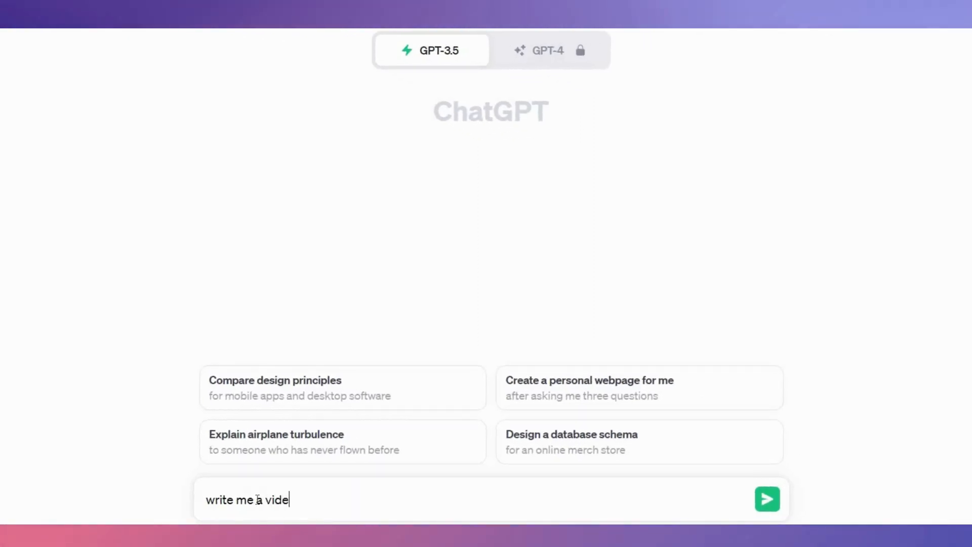
type("o")
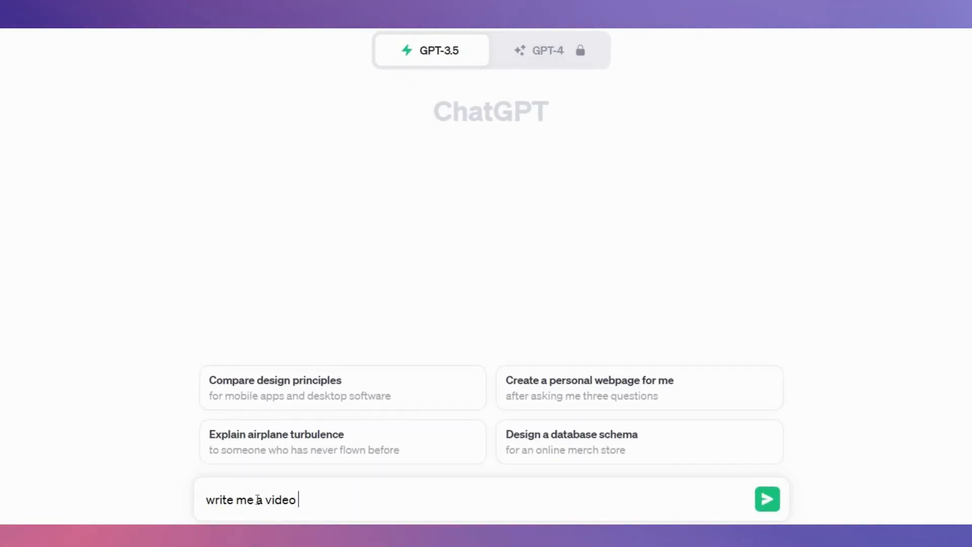
type("scrip")
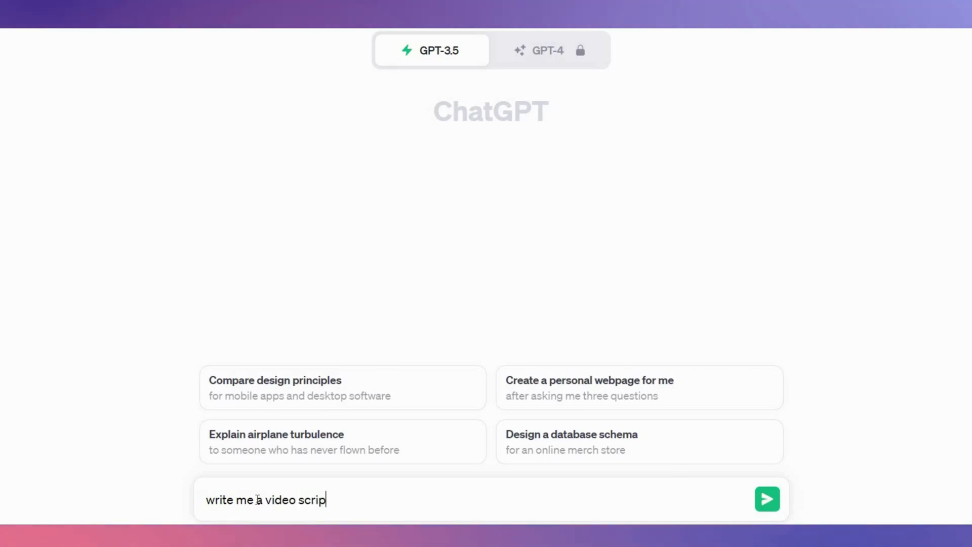
type("t for a")
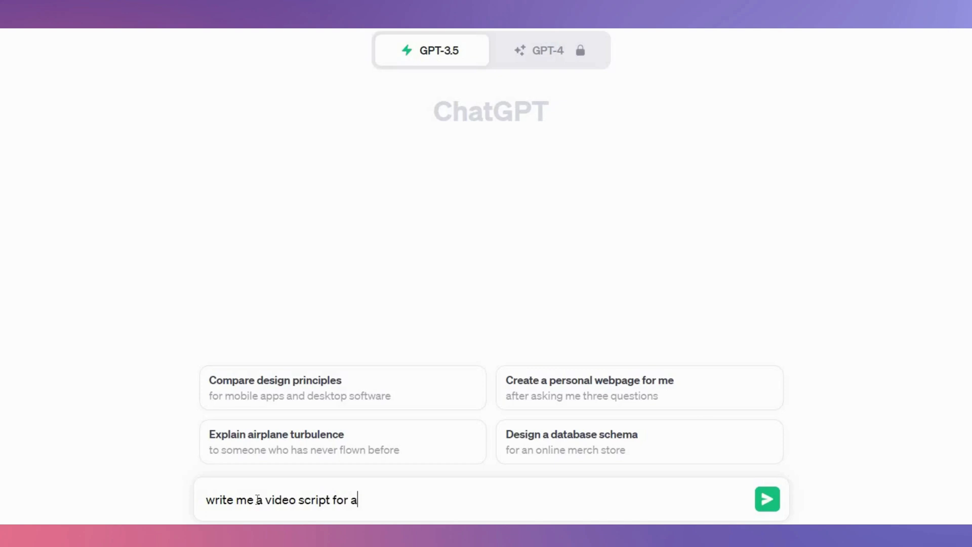
type("n educat")
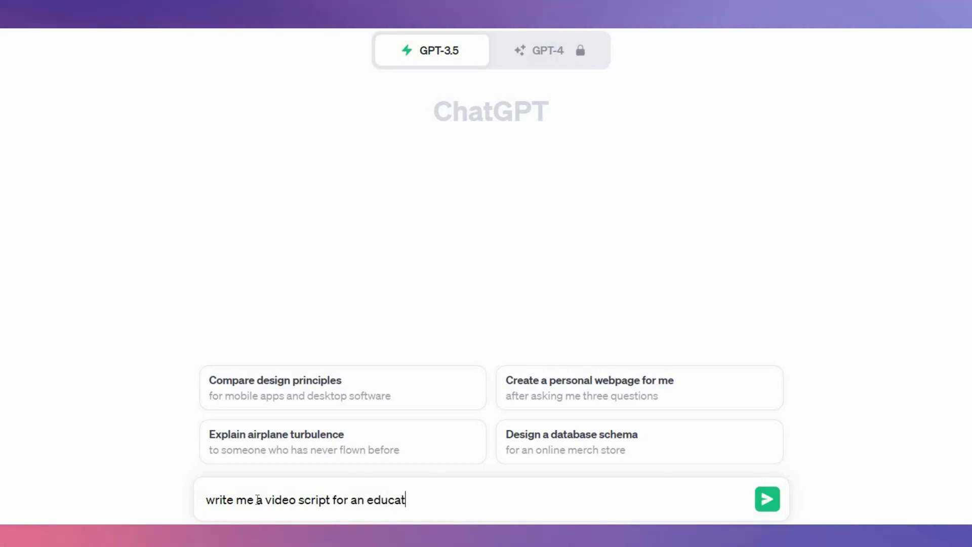
type("ional video fo")
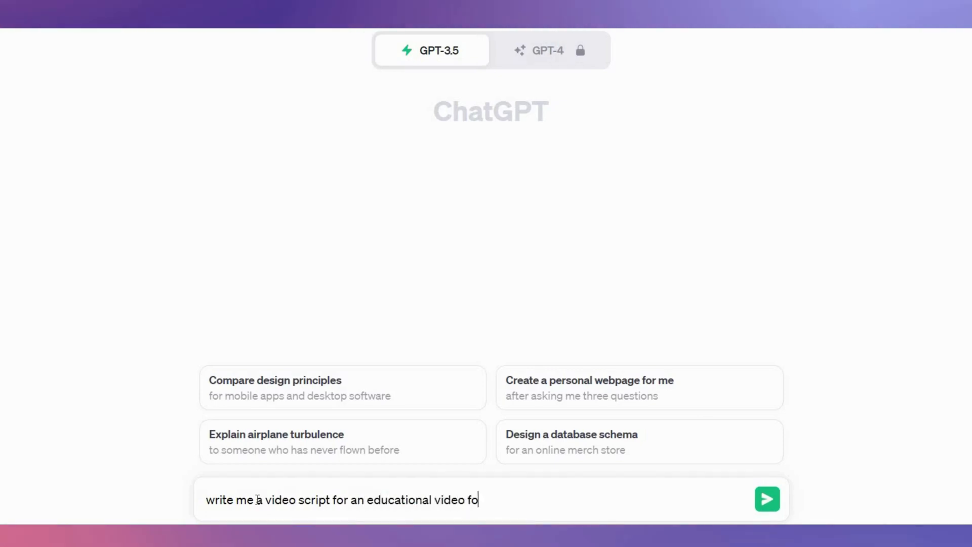
type("r kids describing a zebra, an elephant, a lion and")
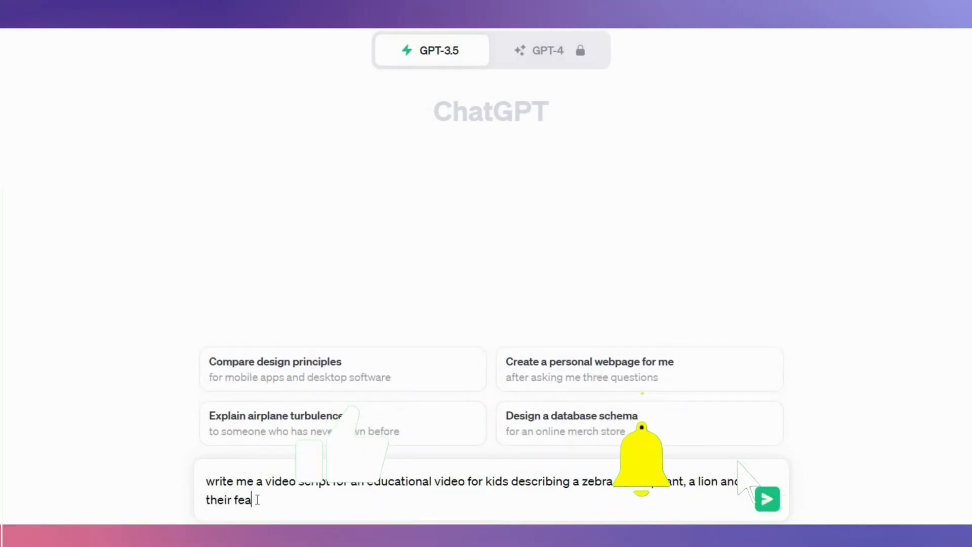
Submit the prompt and scroll through the returned 'Amazing African Animals' script.
left_click(767, 499)
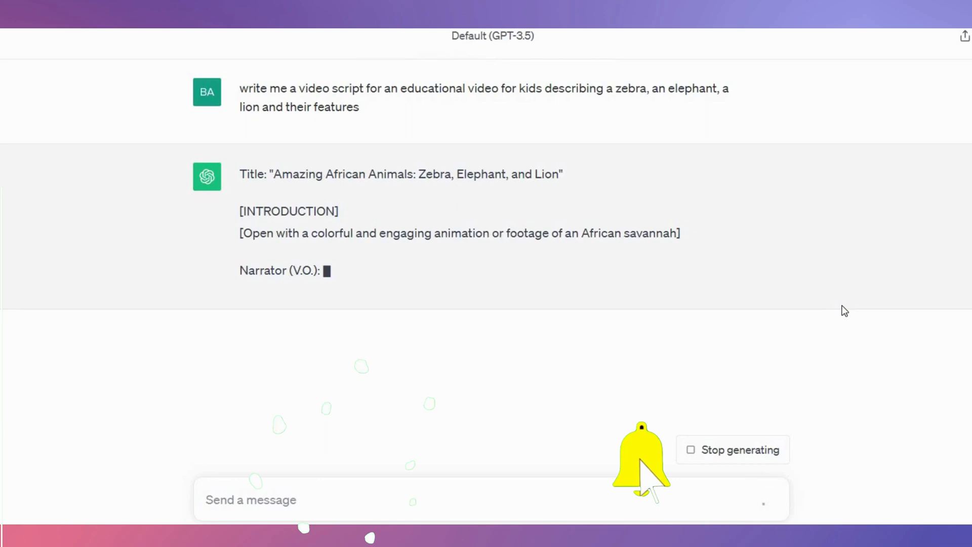
scroll("down", 3)
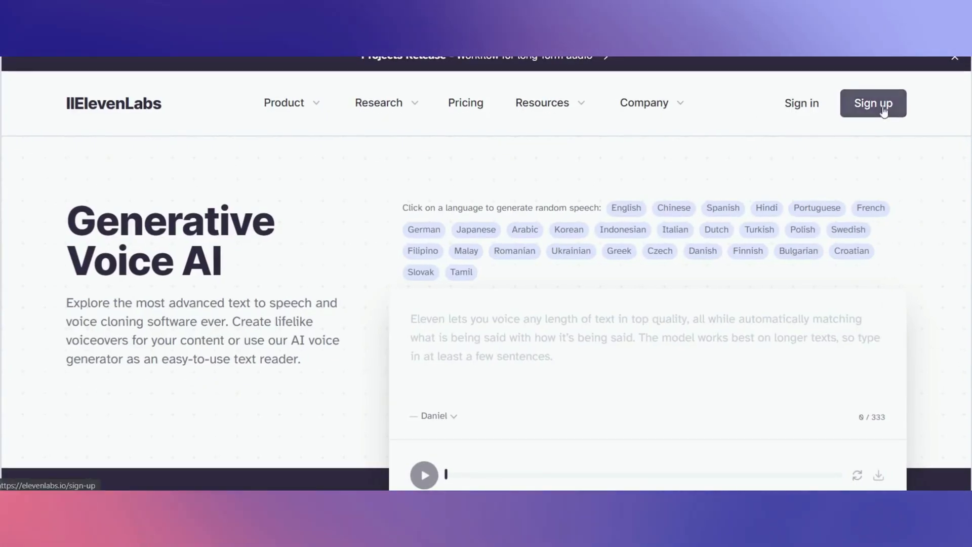
Sign up, pick the Noah - Calm voice, and enter the zebra stripes narration line.
left_click(872, 103)
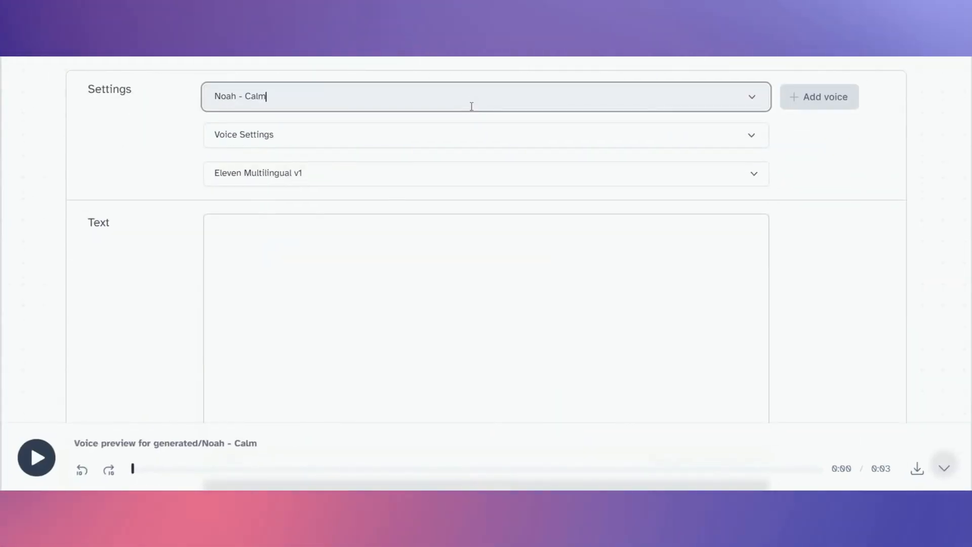
left_click(484, 96)
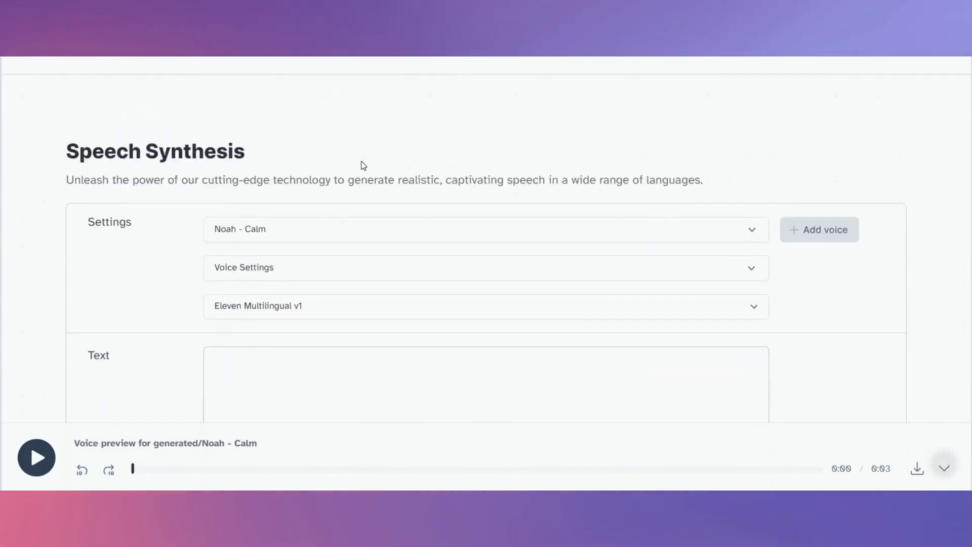
scroll("down", 3)
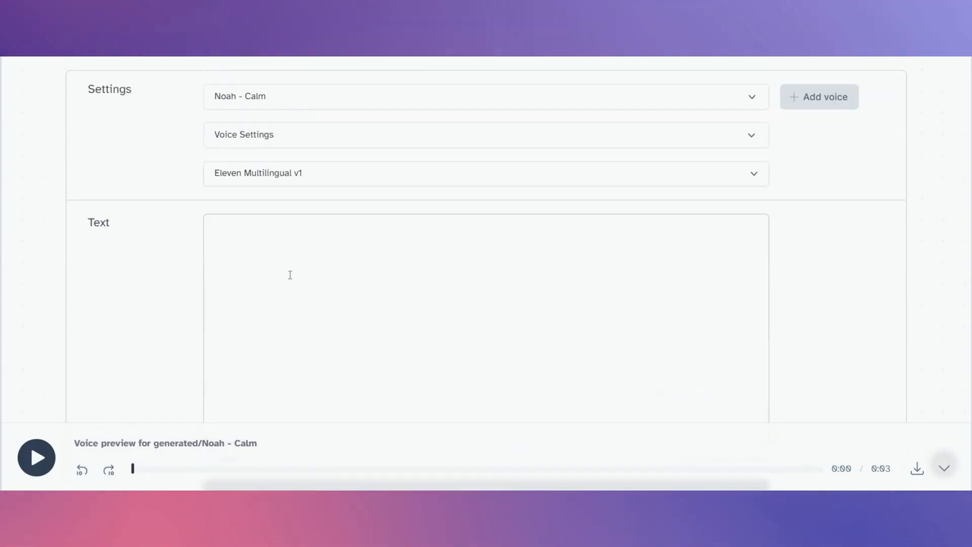
type("Zebras are known for their dazzling black and white stripes that make them stand out on the African plains. These stripes are like their very own superhero costumes. They help zebras stay cool and confuse predators. Zebras also love to hang out in groups called 'herds.")
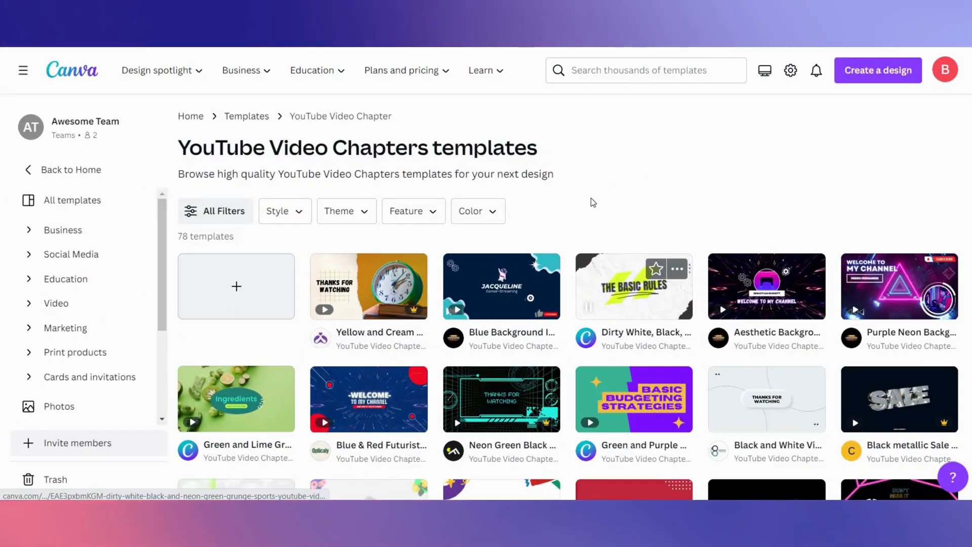
mouse_move(252, 146)
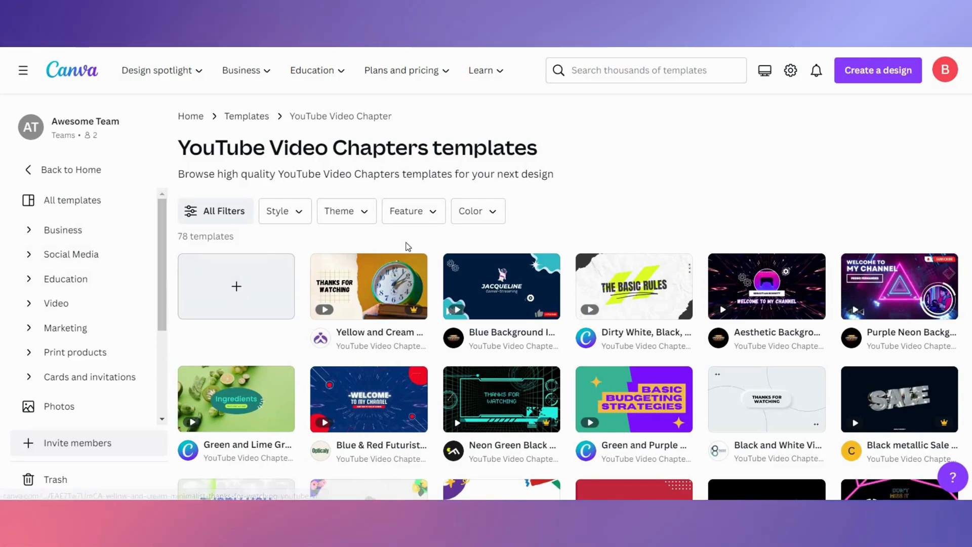
Create a blank YouTube Video Chapter design from the templates page.
left_click(236, 286)
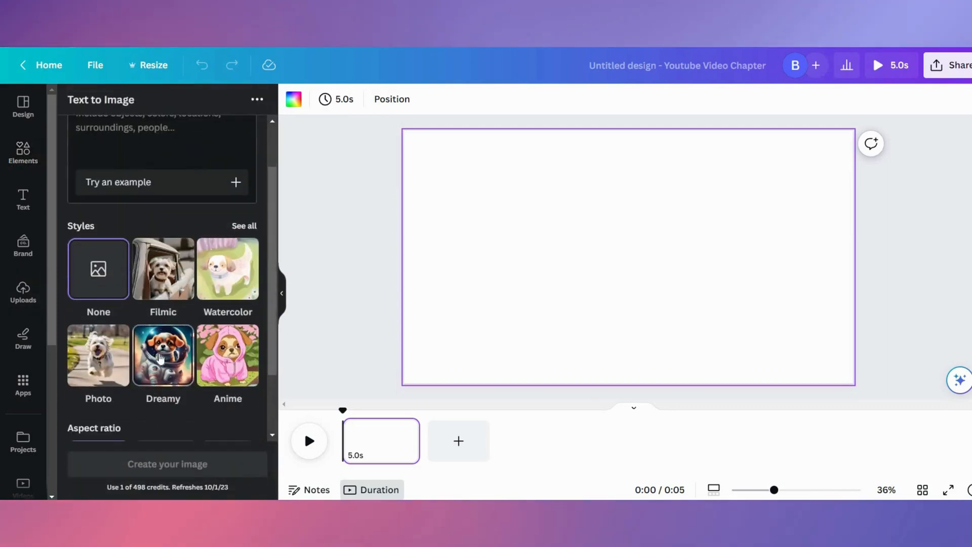
Generate an 'African savannah' image with Canva's Text to Image app.
scroll("down", 3)
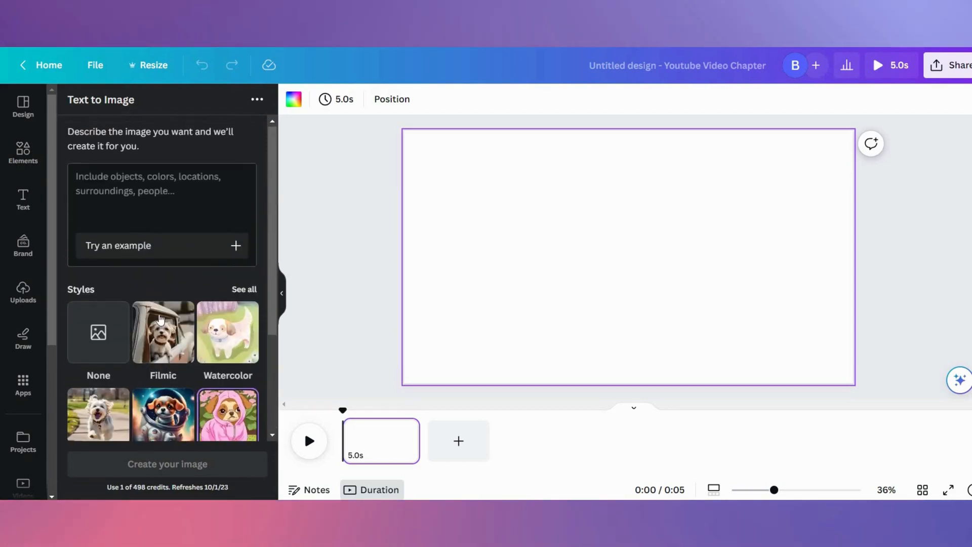
right_click(161, 198)
type("African savannah")
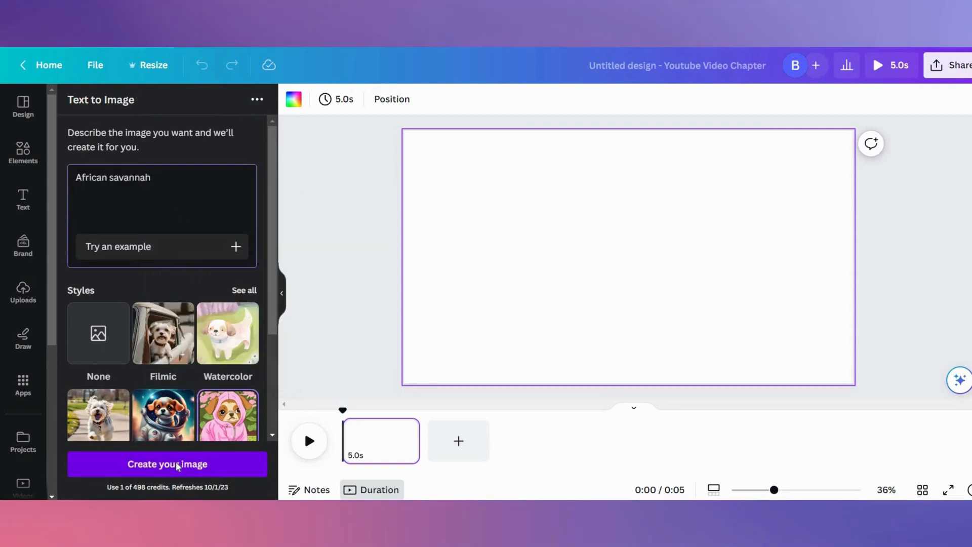
left_click(167, 464)
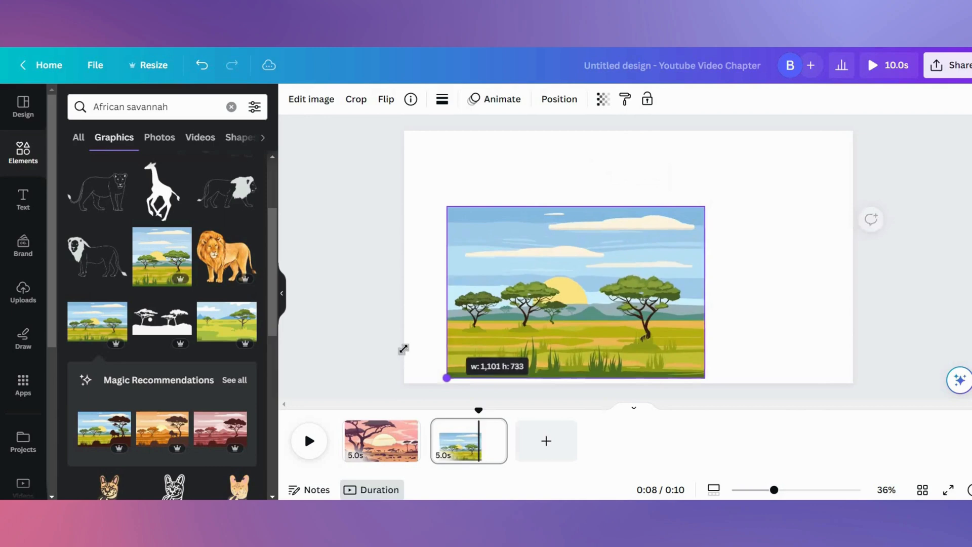
Stretch the savannah graphic to fill page 2 and download only that page as PNG.
left_click_drag(447, 377, 433, 386)
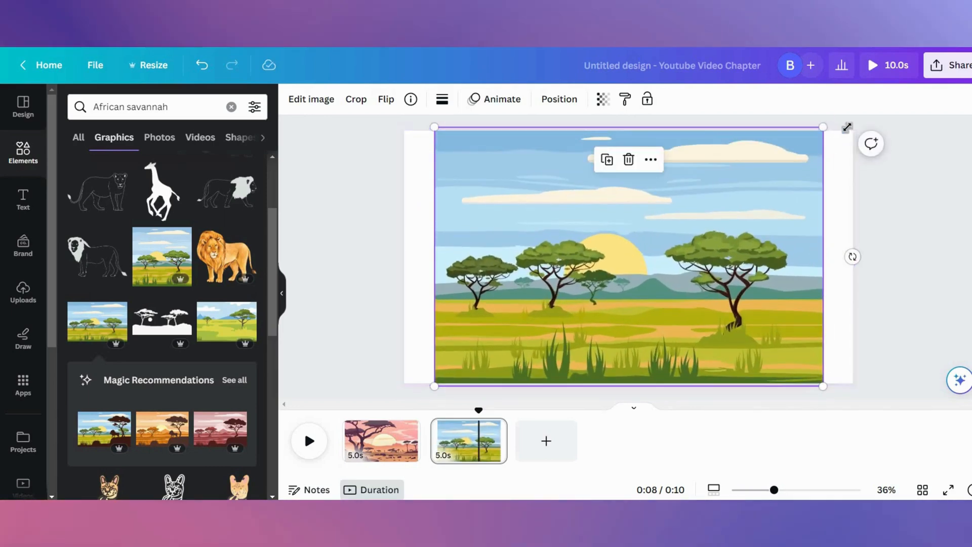
left_click(958, 64)
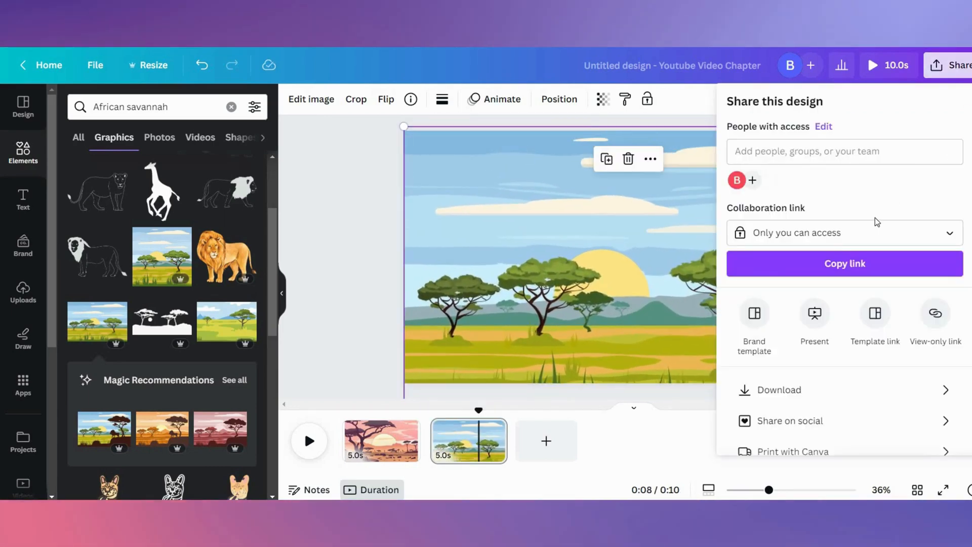
left_click(779, 389)
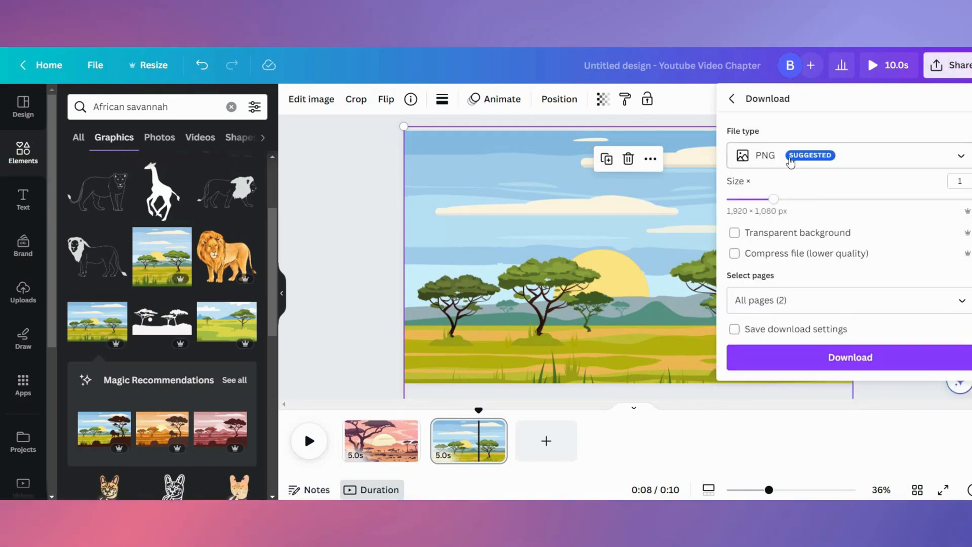
left_click(843, 300)
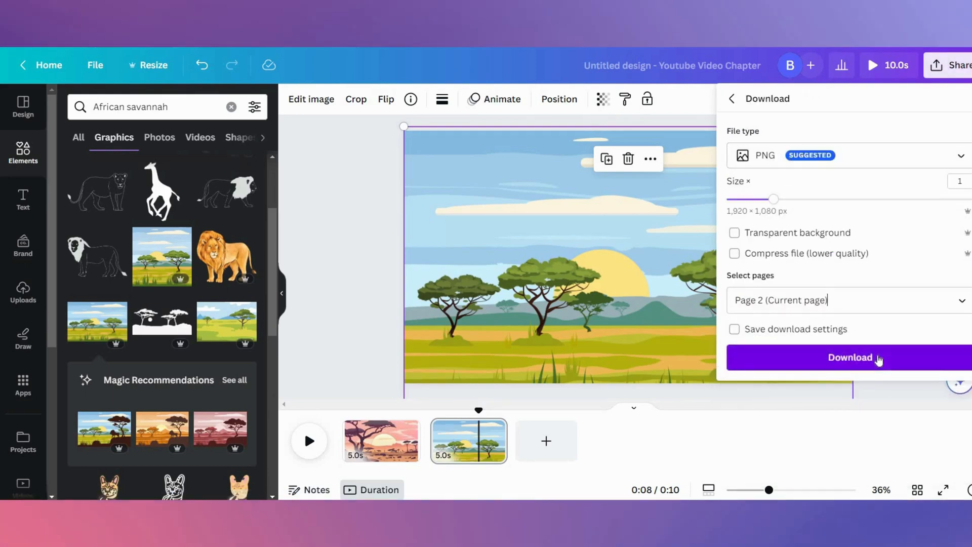
left_click(850, 357)
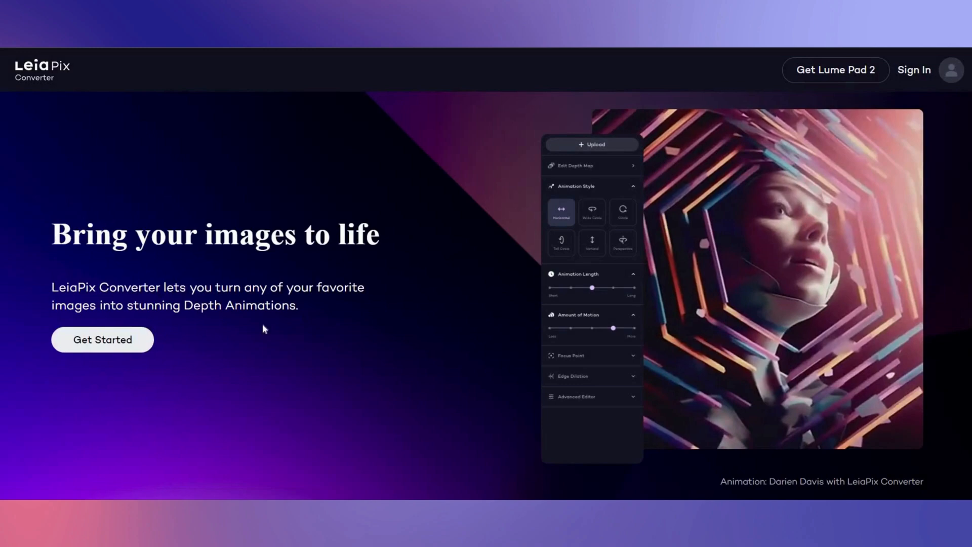
Upload the savannah image to LeiaPix with Perspective style and minimal motion, showing advanced settings.
left_click(102, 340)
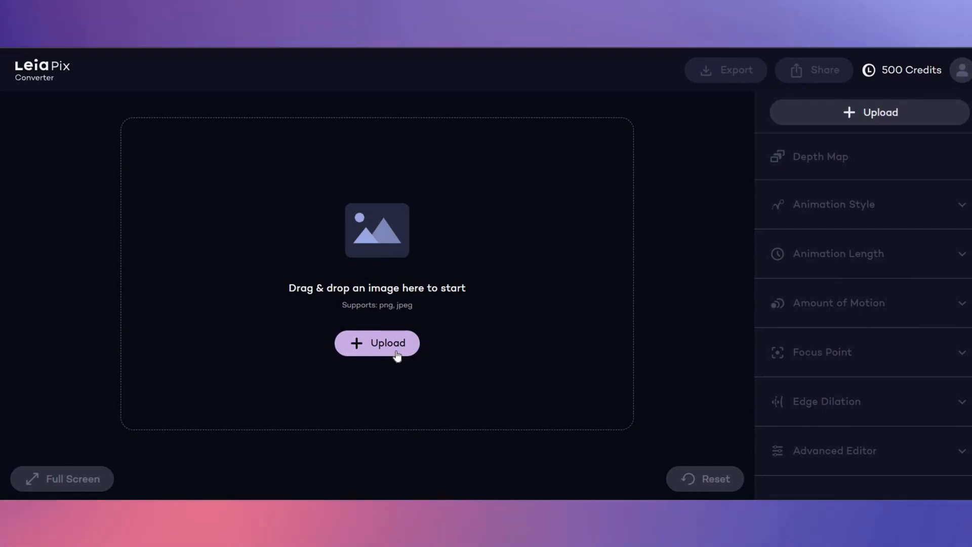
left_click(376, 342)
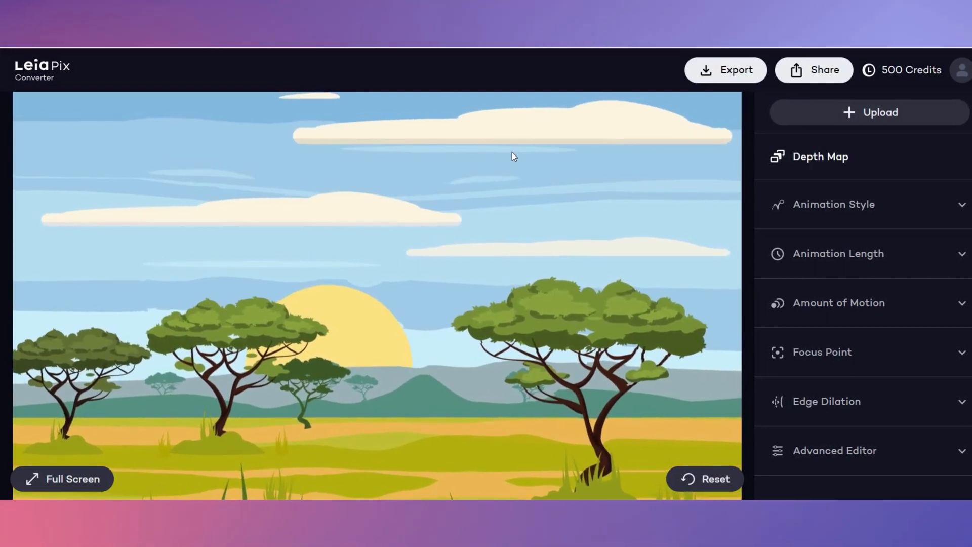
left_click(833, 204)
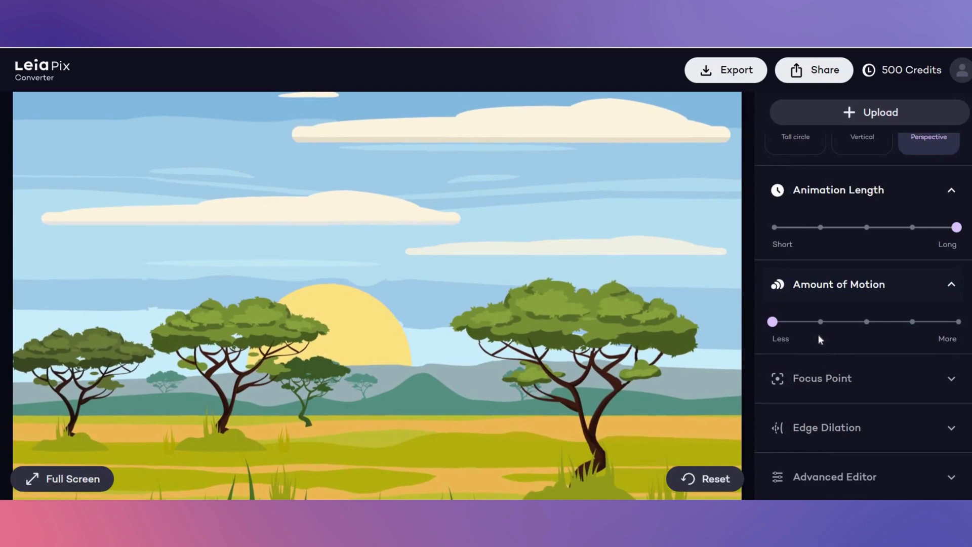
left_click(822, 378)
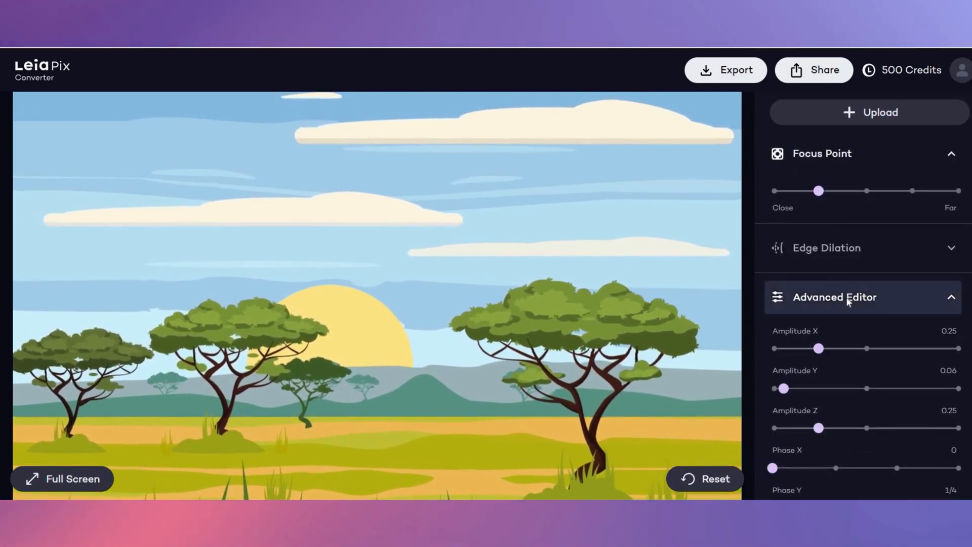
left_click(835, 296)
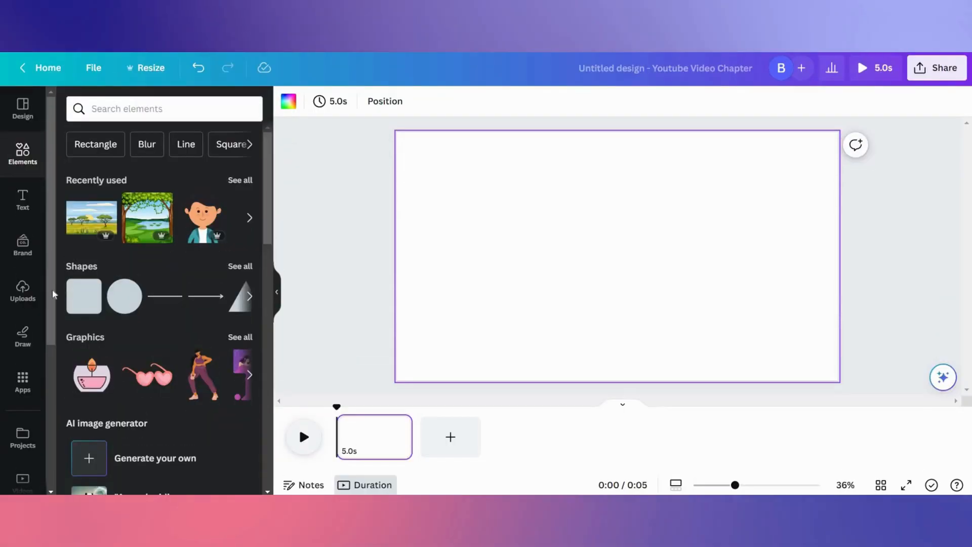
Browse the previously uploaded videos in Canva's Uploads panel.
left_click(22, 291)
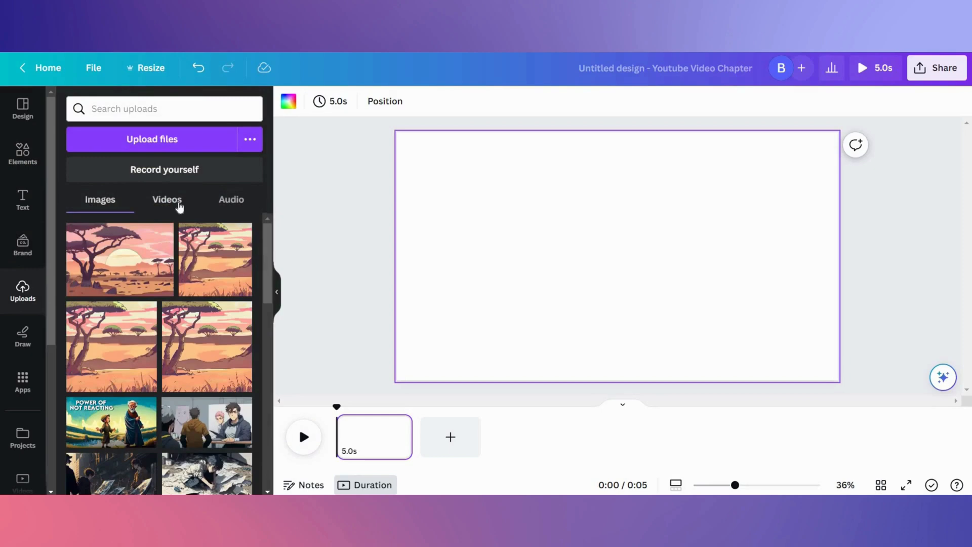
left_click(166, 199)
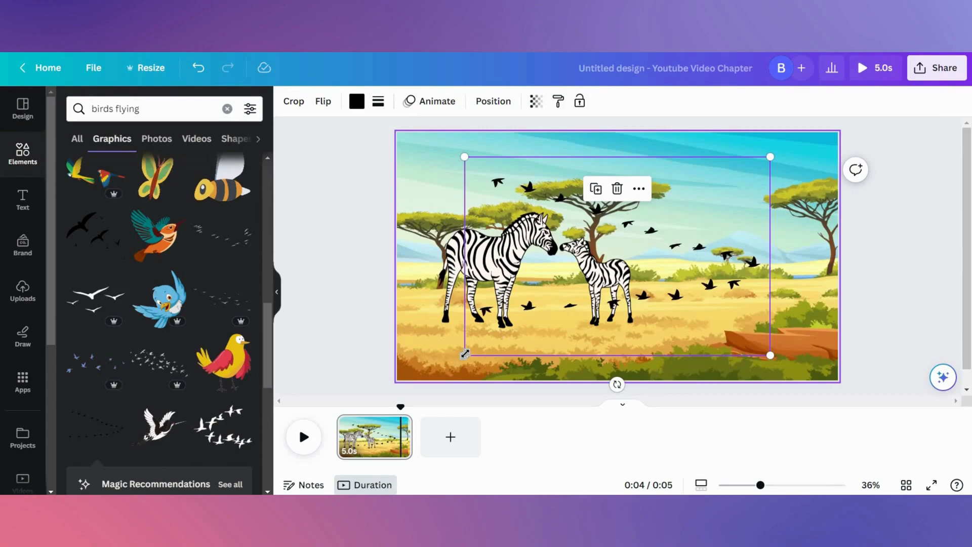
Animate the birds along a custom steady flight path across the sky and preview it.
left_click(436, 101)
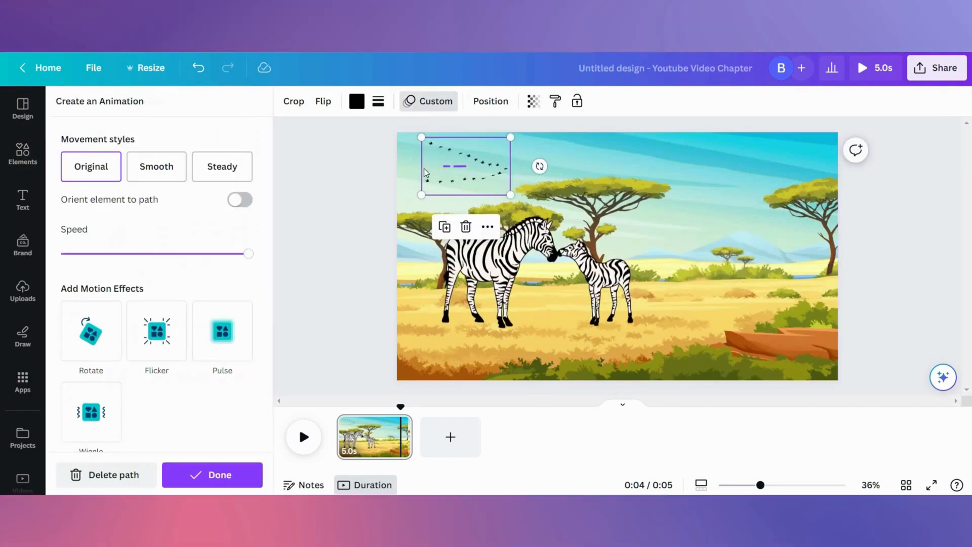
left_click_drag(248, 253, 61, 254)
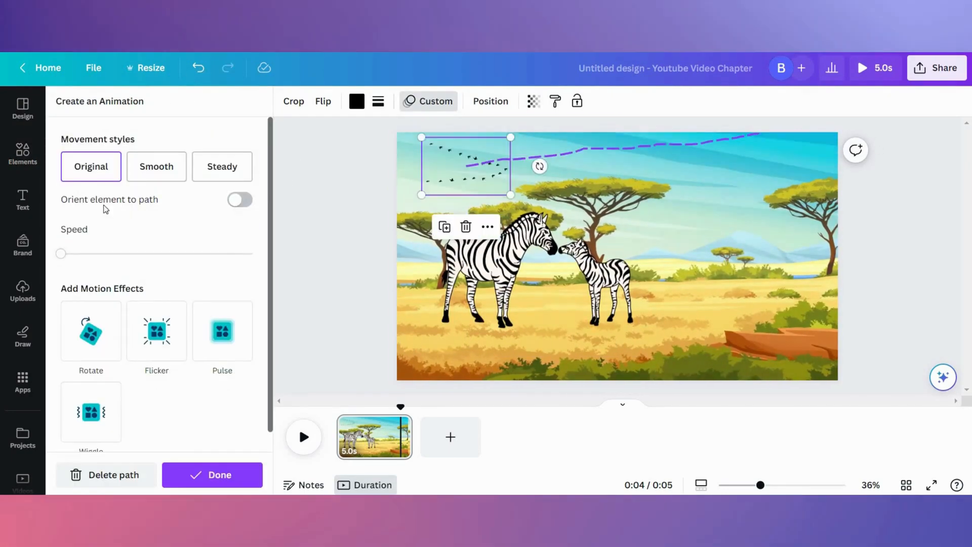
left_click(221, 166)
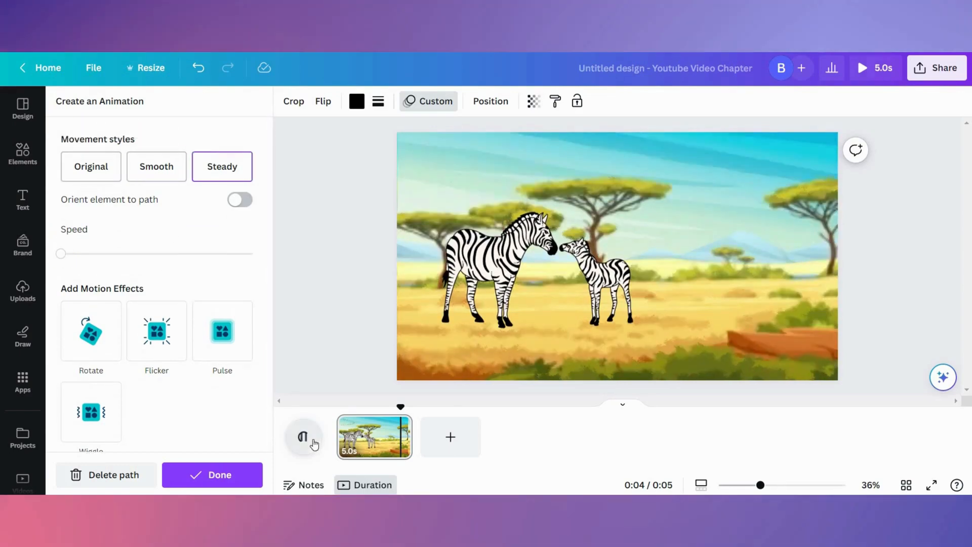
left_click(22, 288)
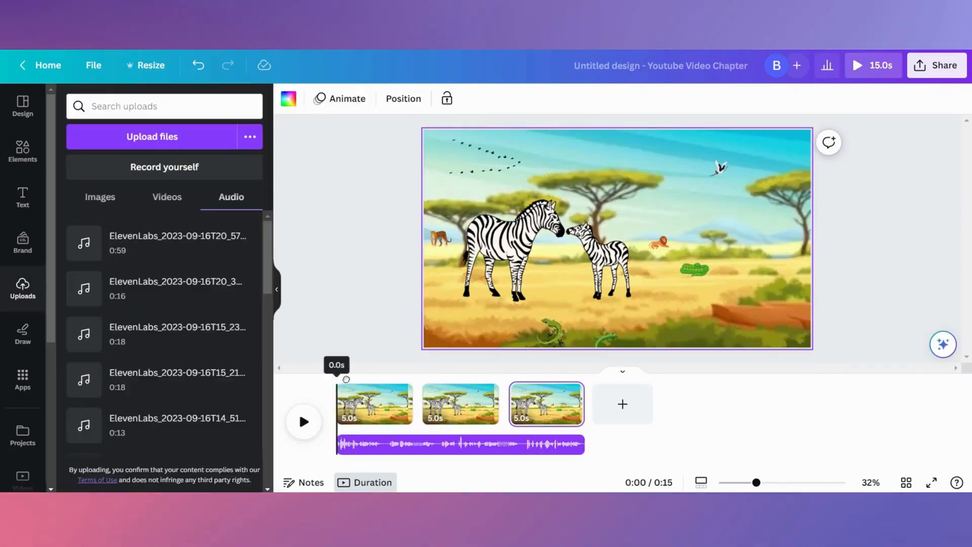
Search Elements for 'elephant' and add the elephant and calf to the second scene.
left_click(23, 152)
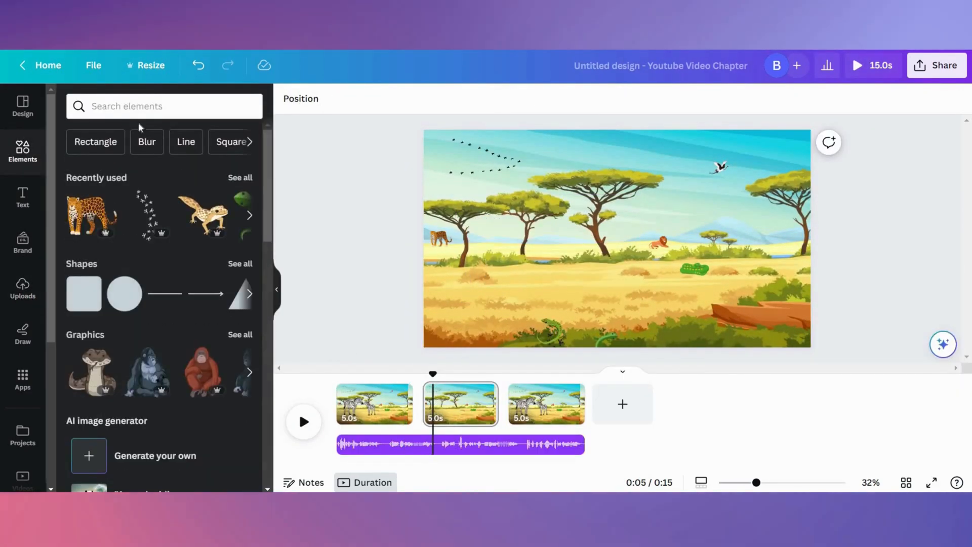
type("elephant")
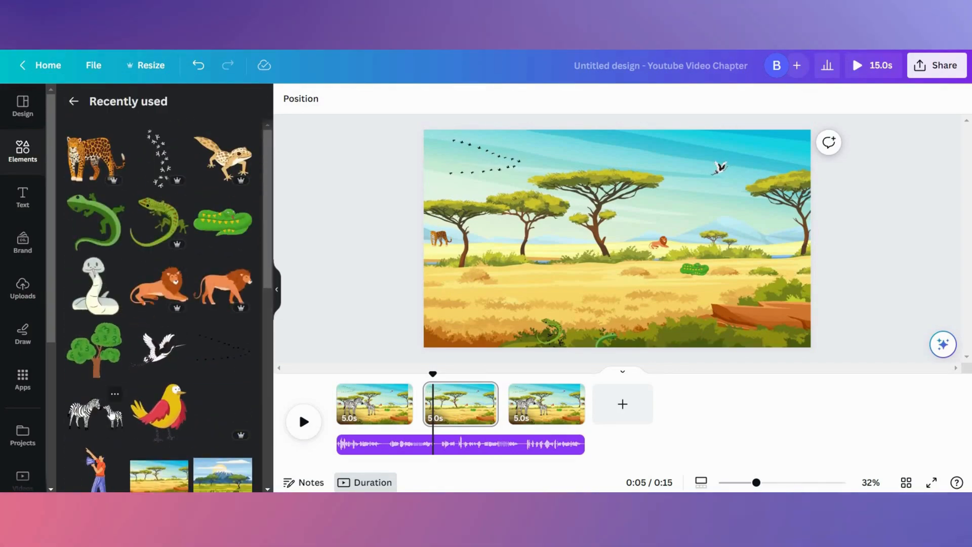
left_click(110, 286)
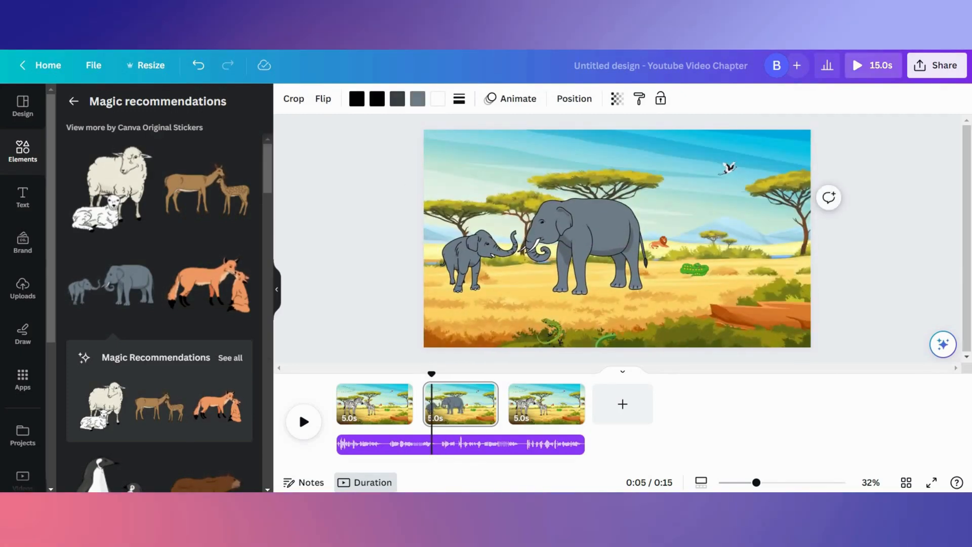
left_click(936, 68)
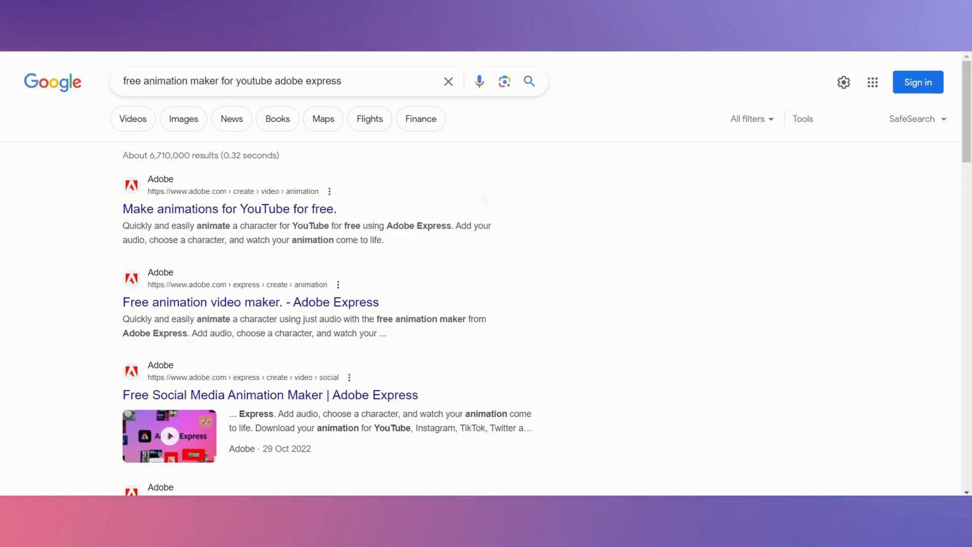
mouse_move(160, 125)
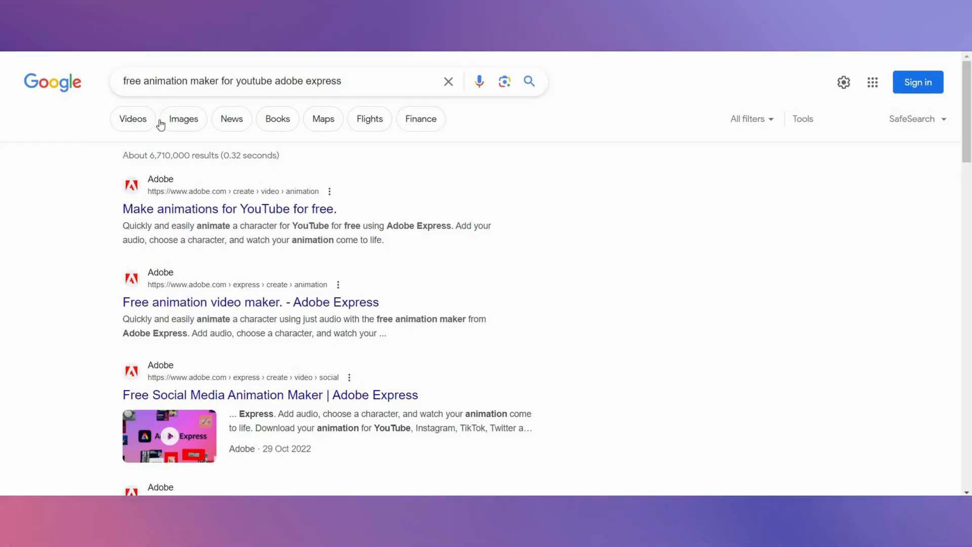
mouse_move(330, 90)
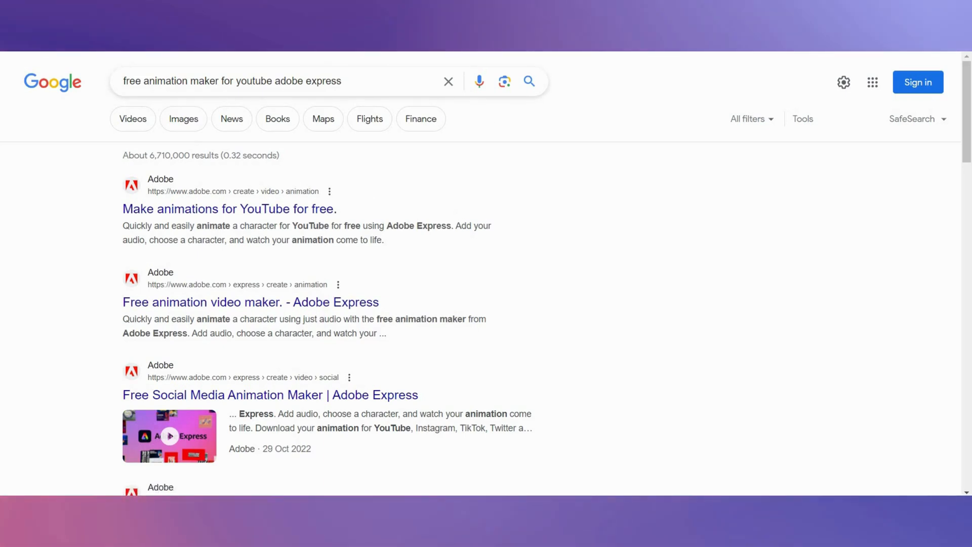
Open Adobe's 'Make animations for YouTube for free' search result.
left_click(250, 302)
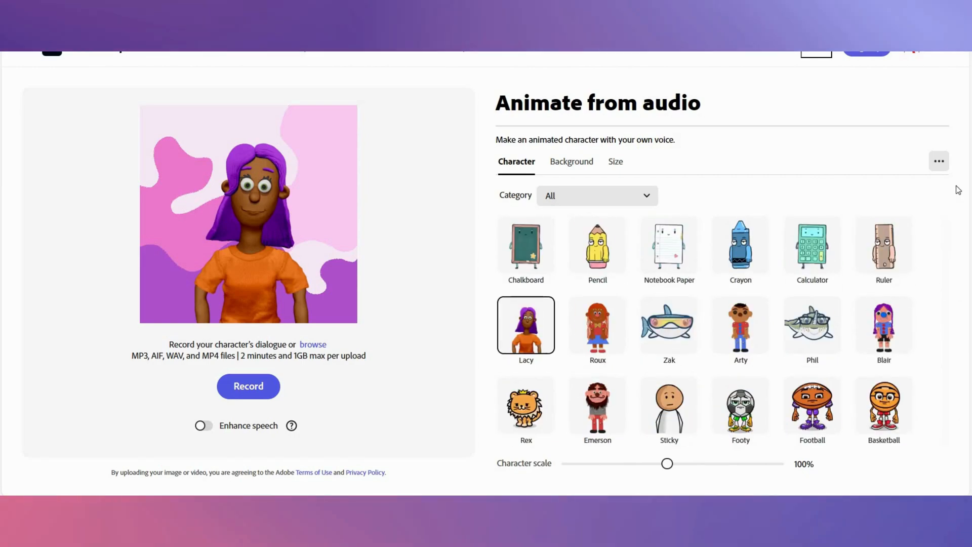
Size the lion animation for YouTube.
scroll("down", 3)
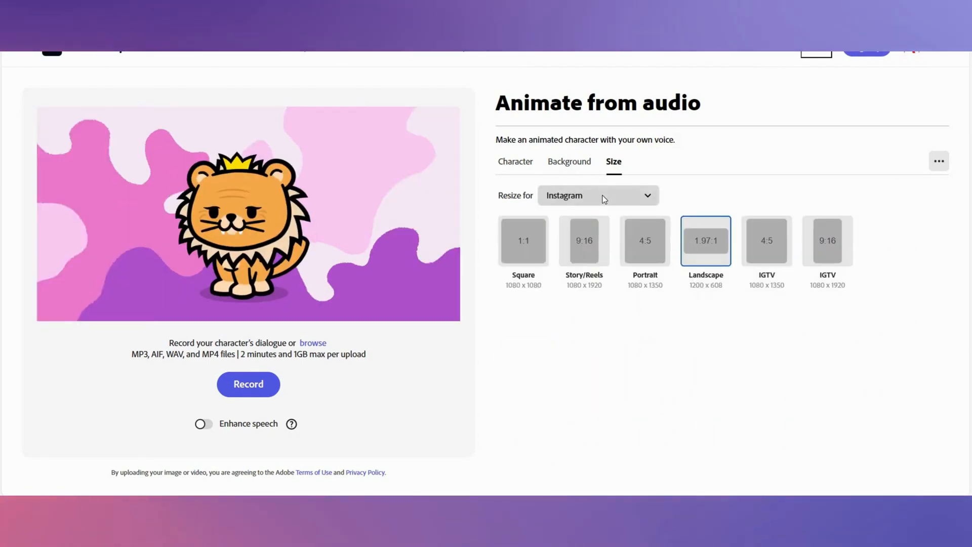
left_click(596, 196)
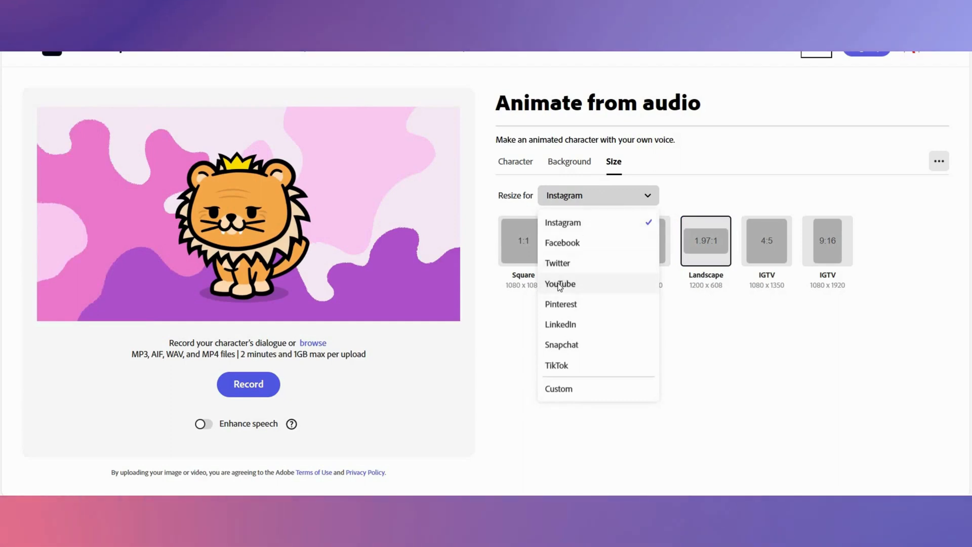
left_click(559, 284)
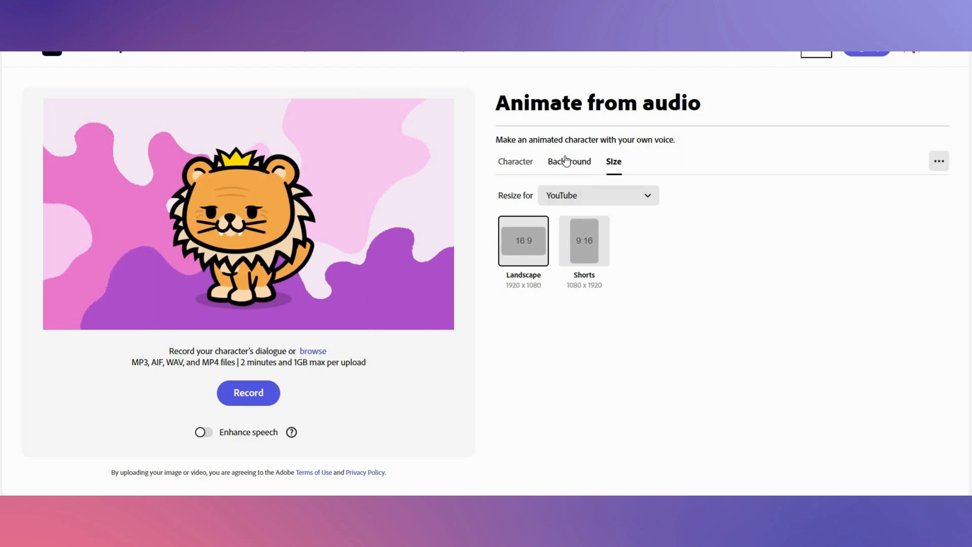
Set the lion's background to a vivid custom green colour.
left_click(569, 161)
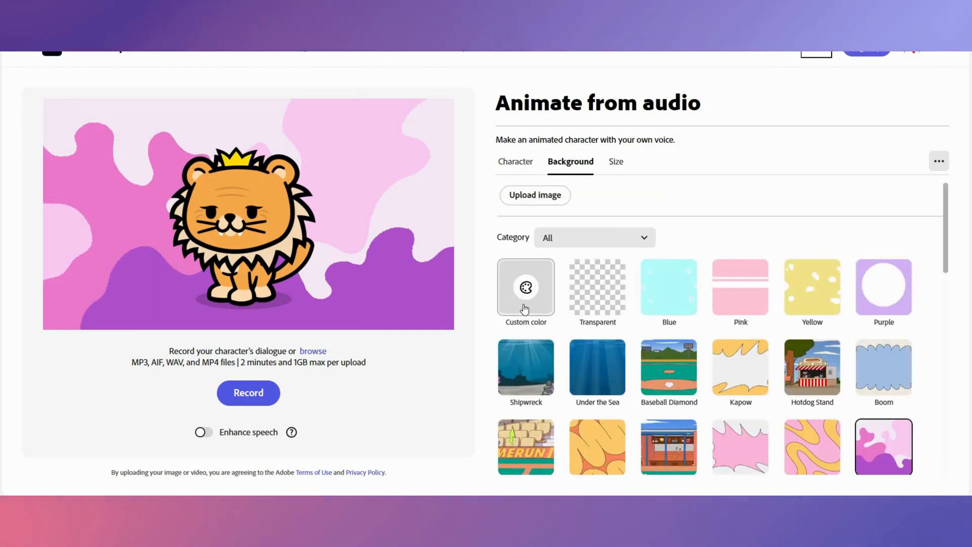
left_click(525, 286)
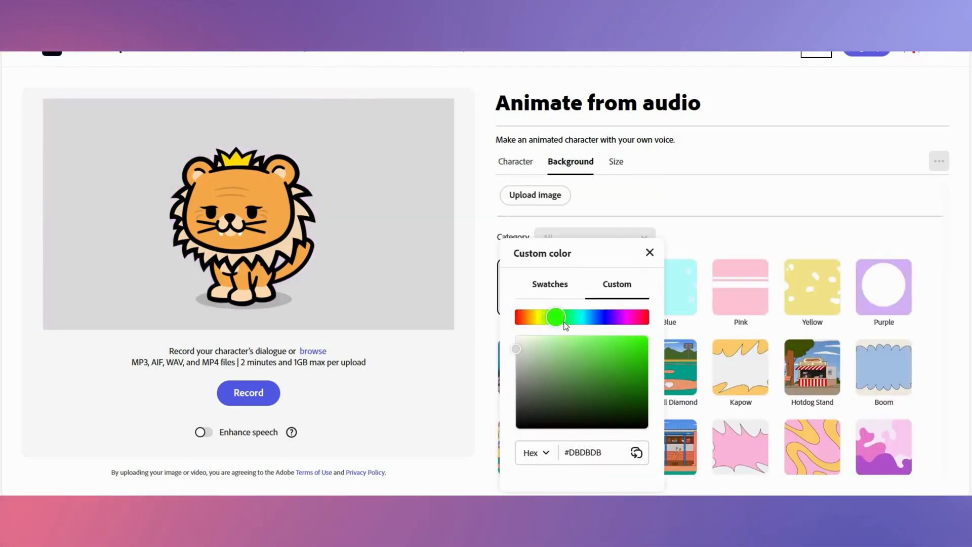
left_click_drag(554, 316, 624, 361)
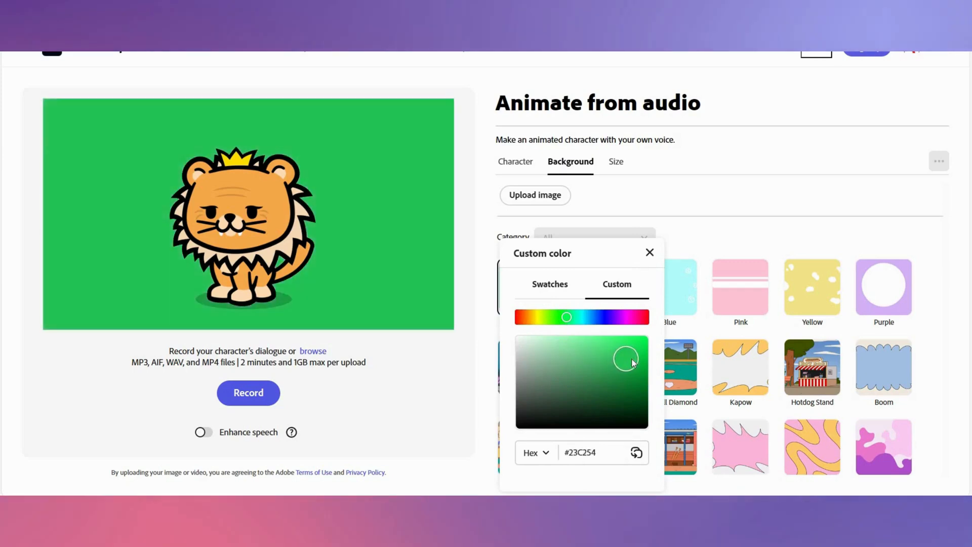
left_click_drag(626, 361, 631, 347)
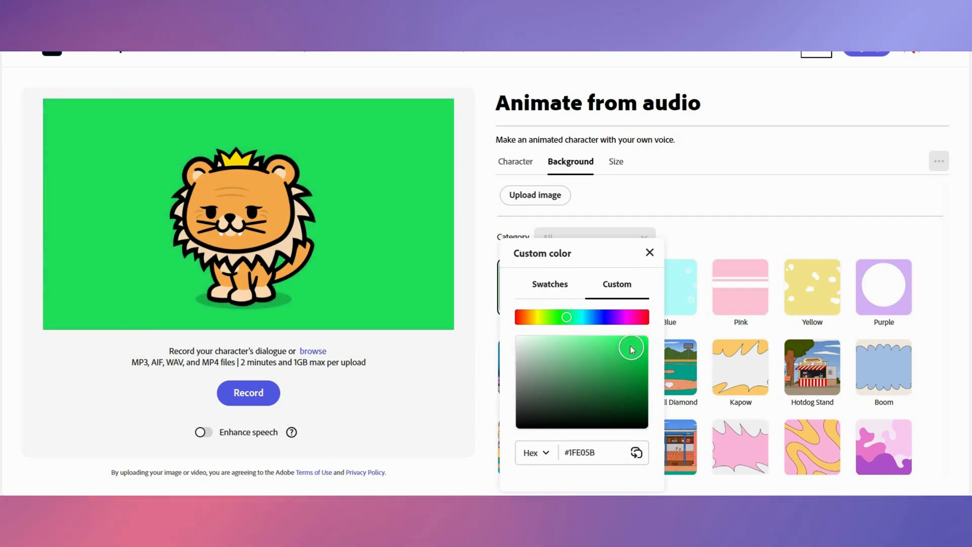
left_click(649, 252)
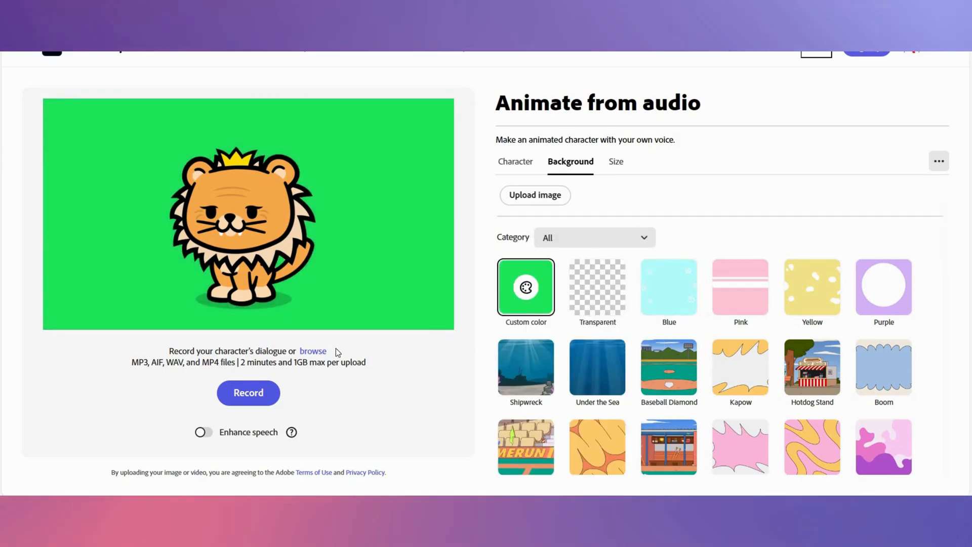
left_click(248, 392)
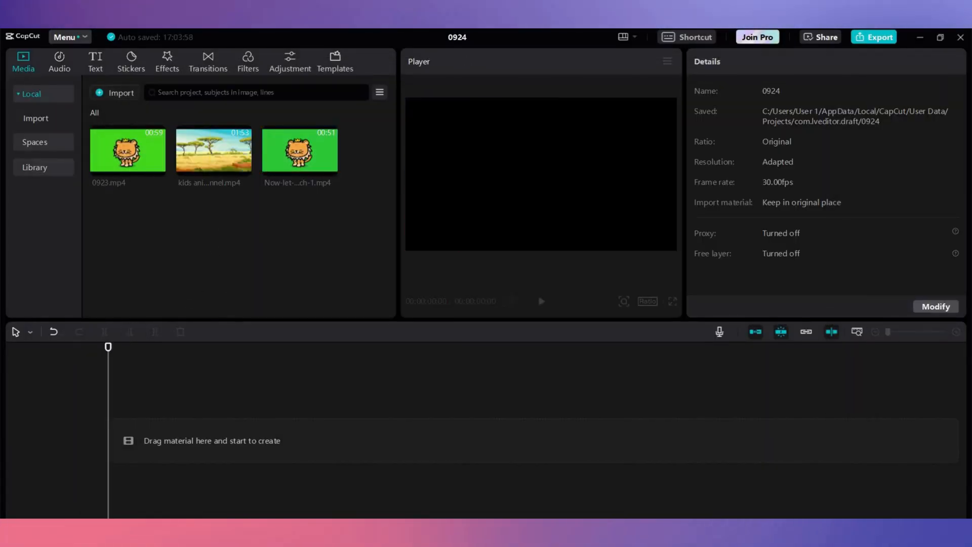
Add the savannah clip to the timeline below the lions, preview it, and select the second lion clip.
left_click_drag(213, 150, 248, 440)
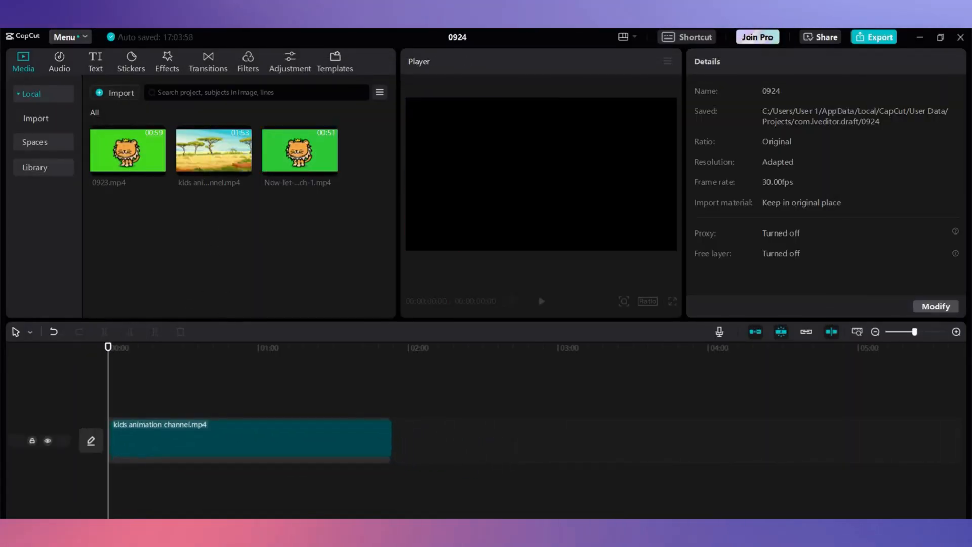
left_click(248, 439)
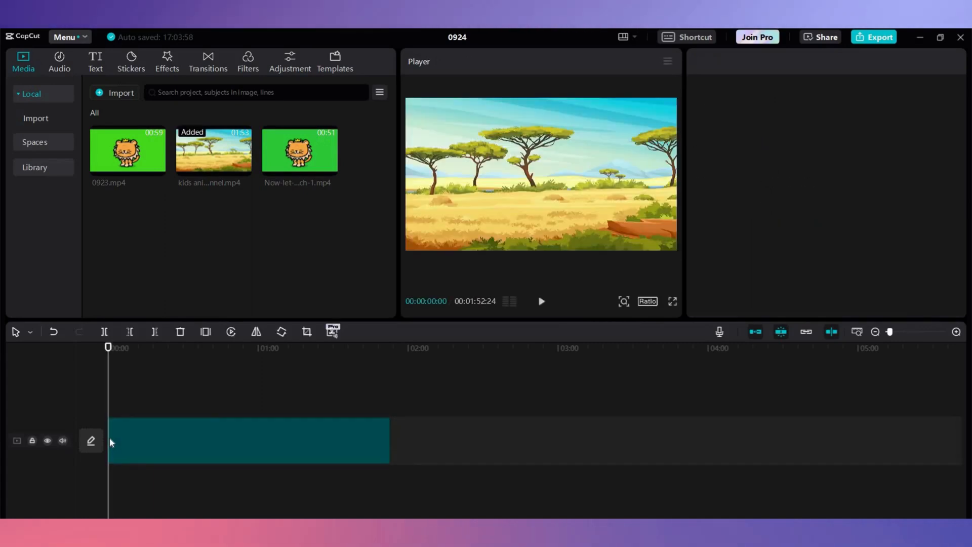
left_click(248, 440)
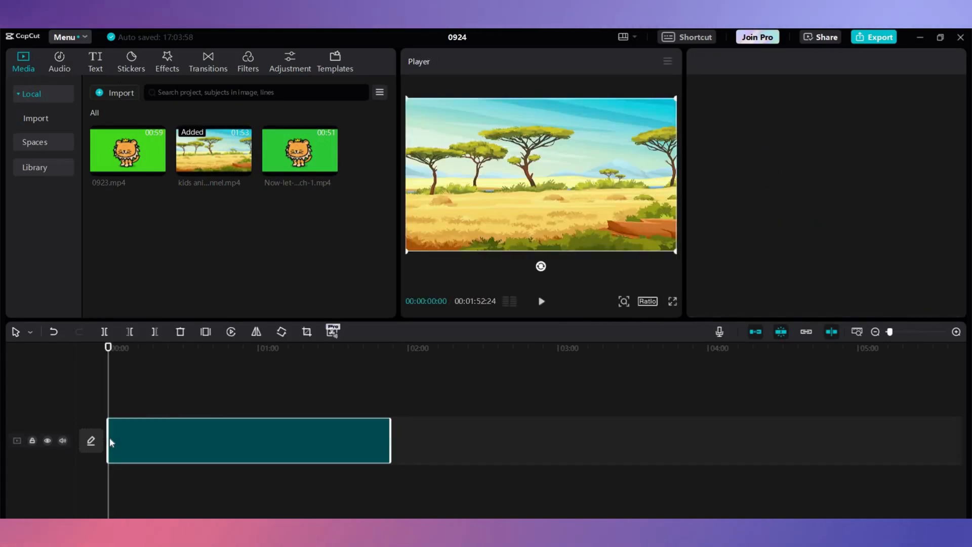
left_click(248, 440)
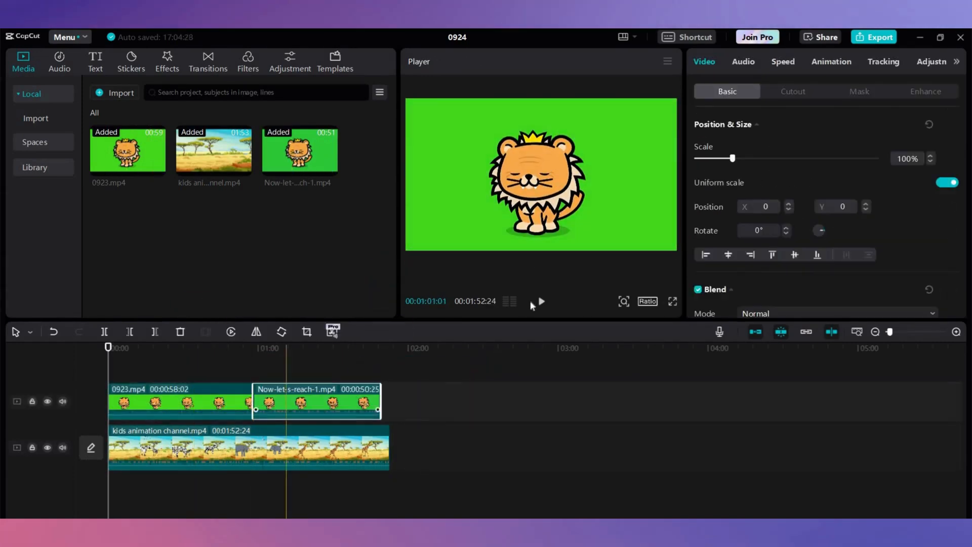
left_click(541, 301)
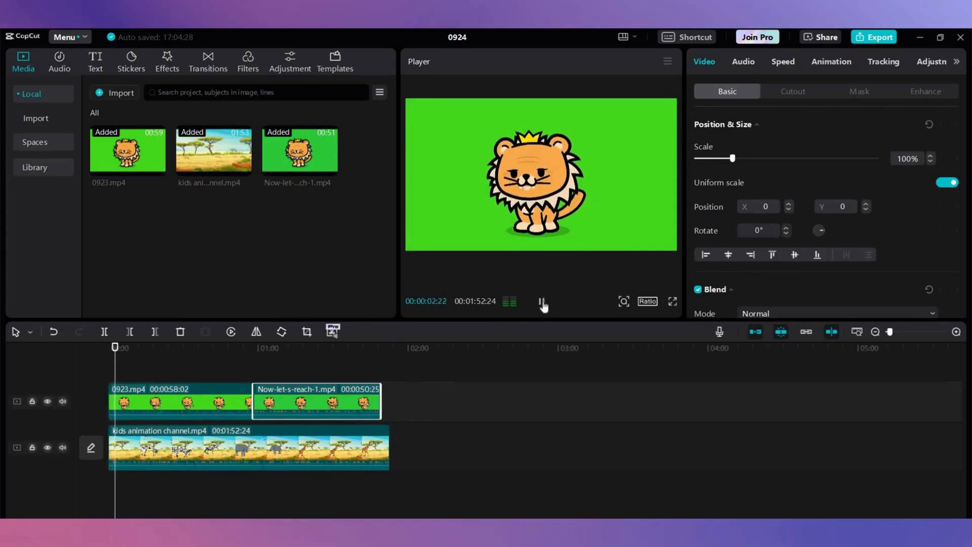
left_click(180, 401)
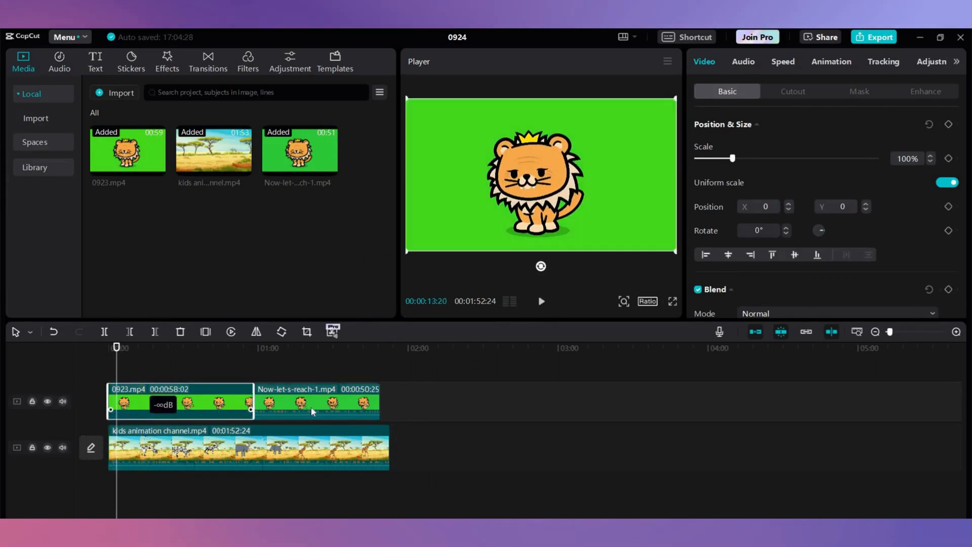
left_click(316, 400)
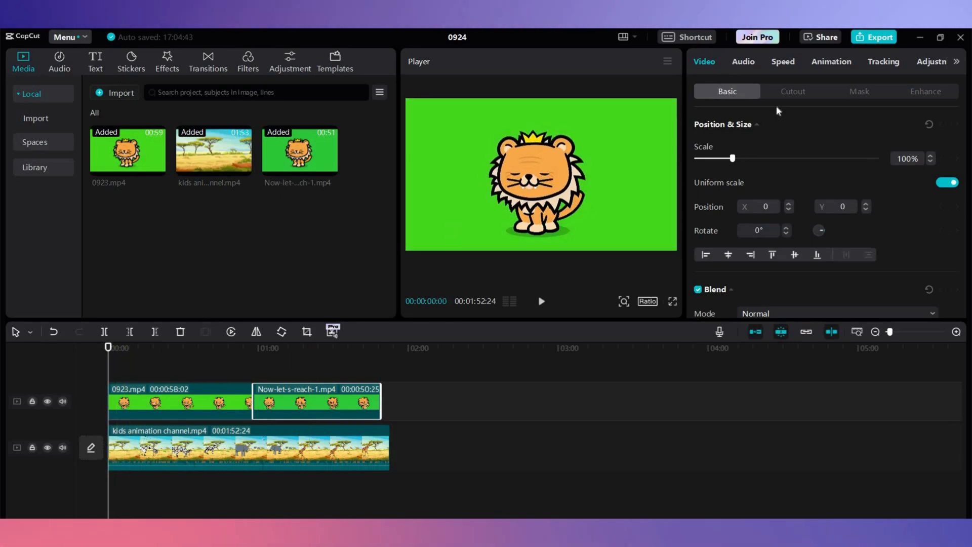
Chroma-key out the lion's green, raise Strength to 5, and shrink the lion.
left_click(793, 91)
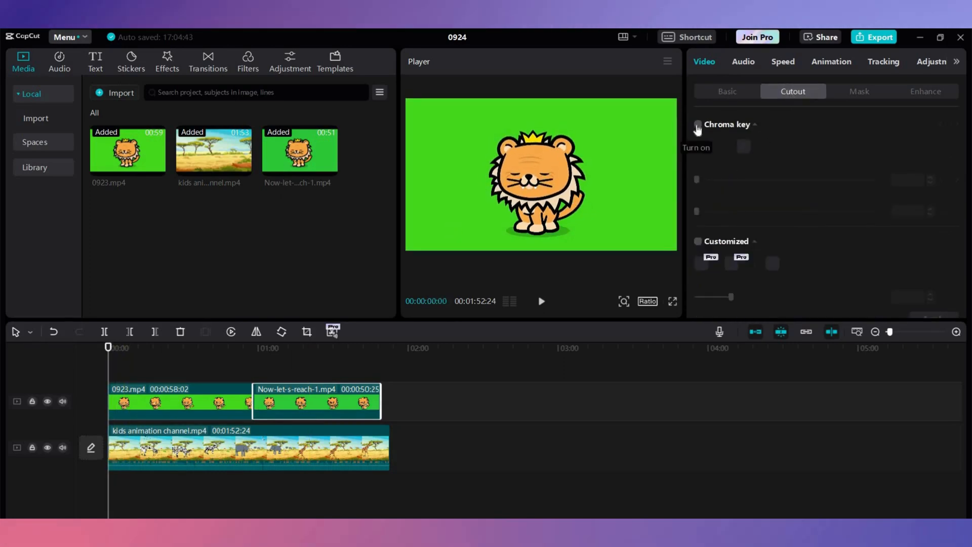
left_click(696, 124)
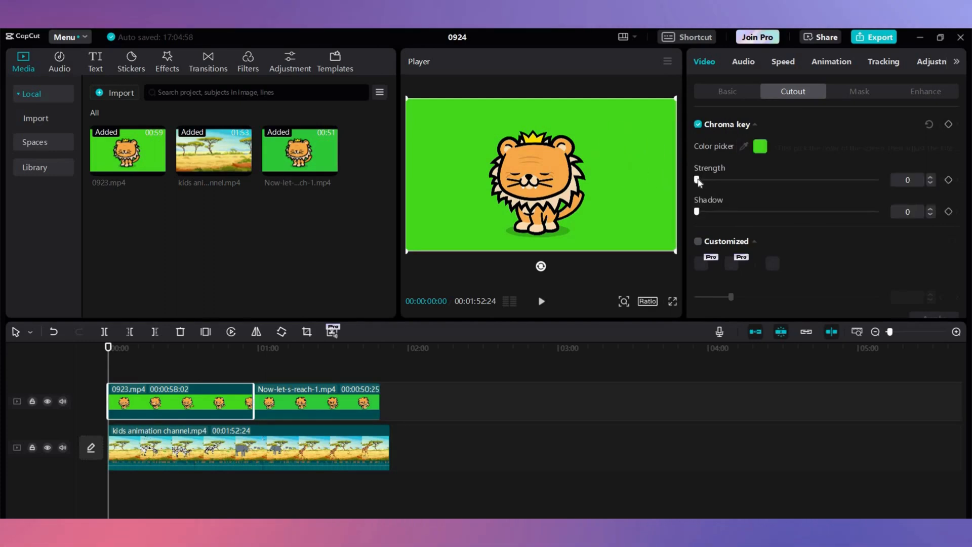
left_click_drag(696, 180, 705, 179)
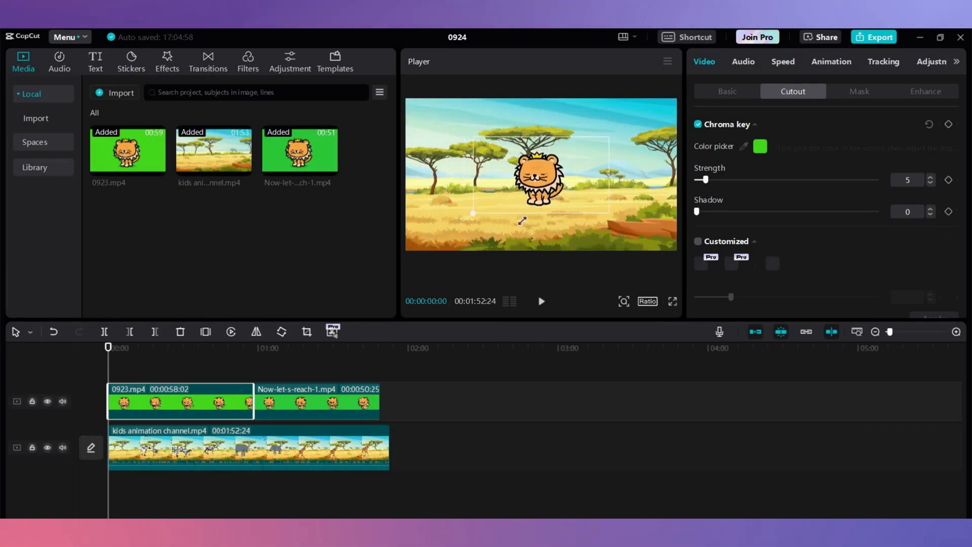
left_click_drag(540, 179, 643, 204)
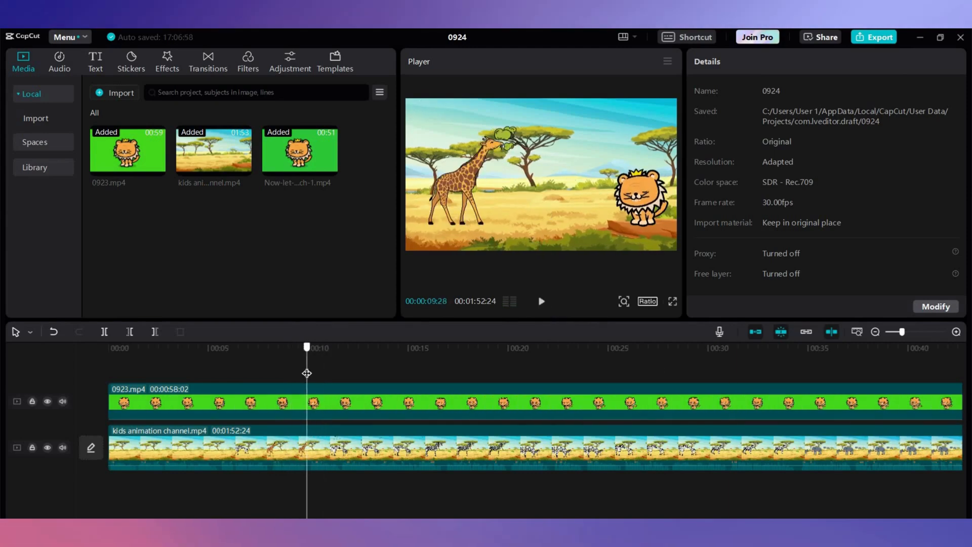
Add the 'Animals, birds, insects, plants, trees, water ensembles' sound effect to the timeline.
left_click(207, 62)
type("birds")
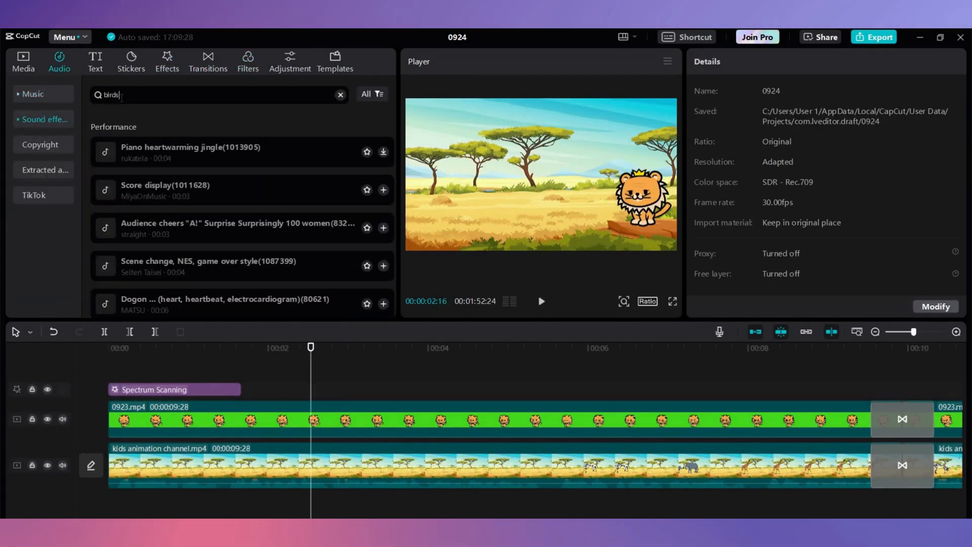
left_click(378, 207)
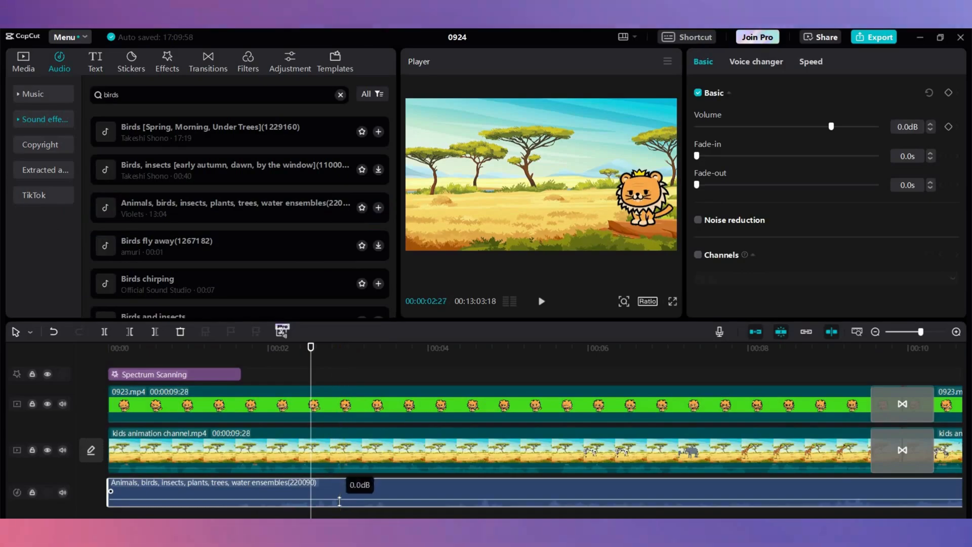
Export the video as a 4K mp4 at 30fps.
left_click(878, 36)
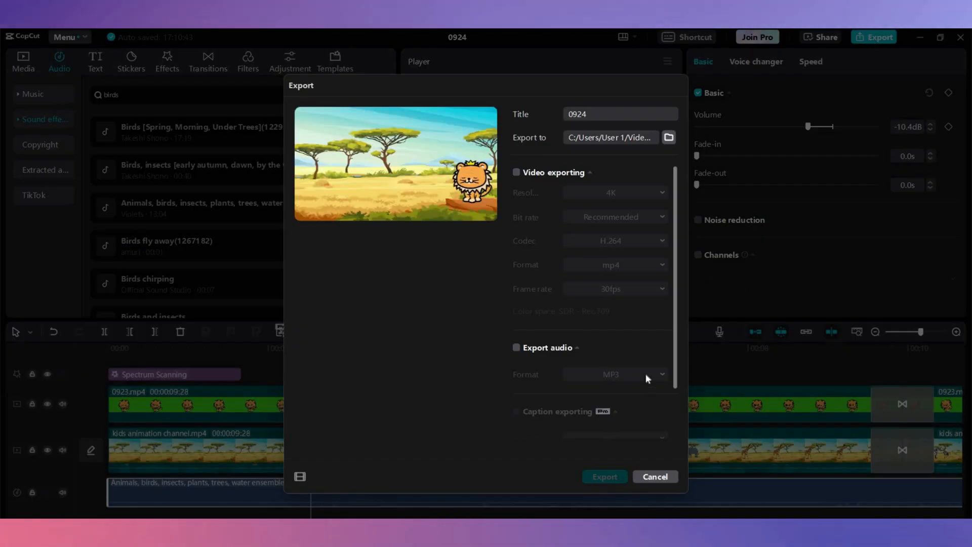
left_click(515, 172)
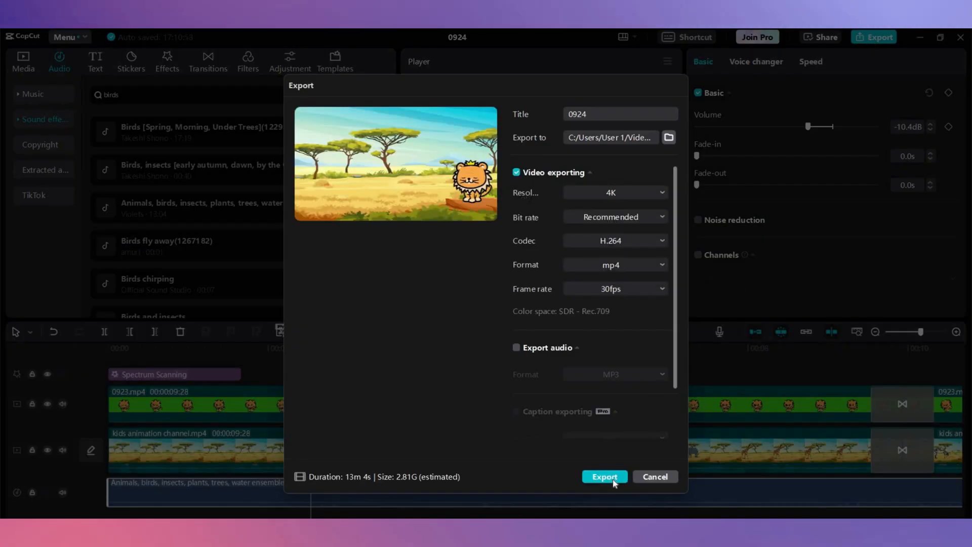
left_click(604, 477)
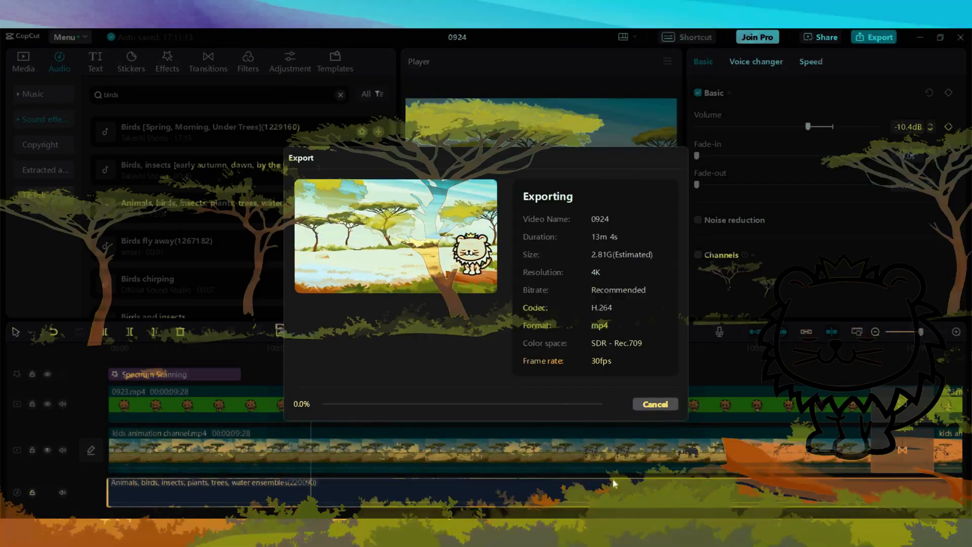